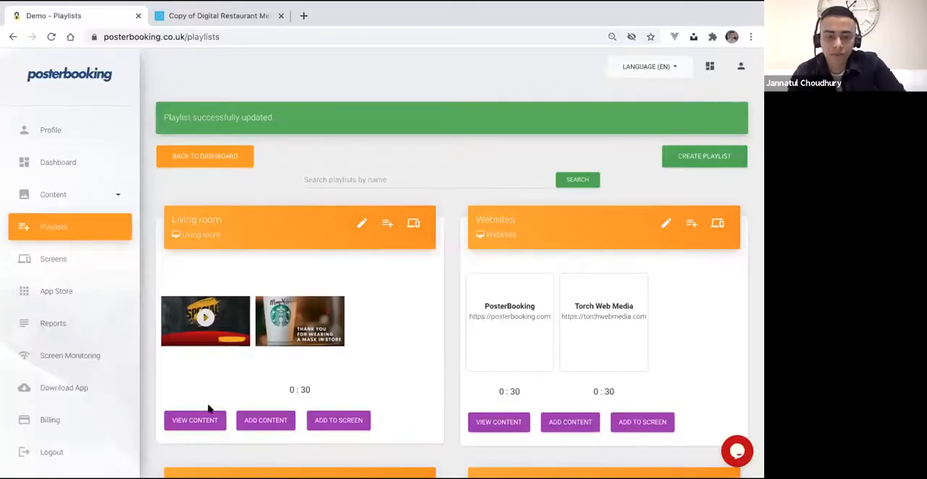
{"action": "mouse_move", "coordinate": [667, 208]}
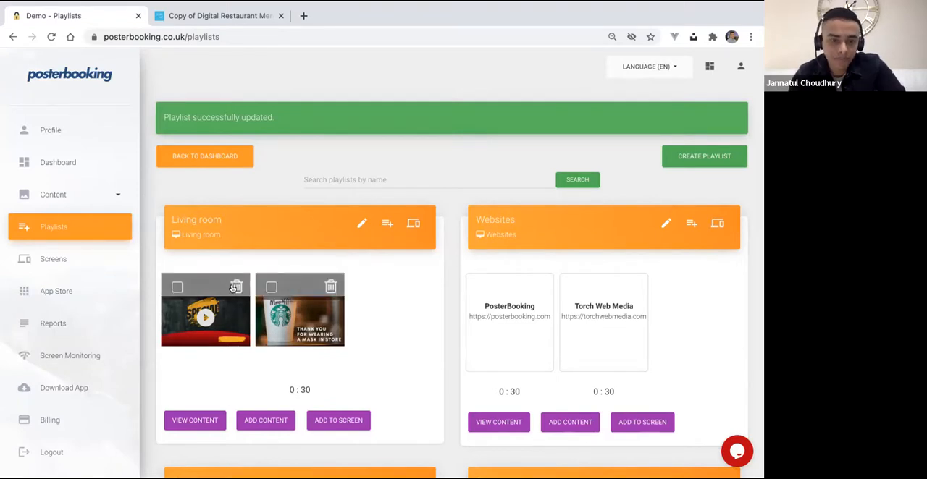
- Cancel removing the first Living room video, then browse Screens and return to Playlists
{"action": "left_click", "coordinate": [236, 286]}
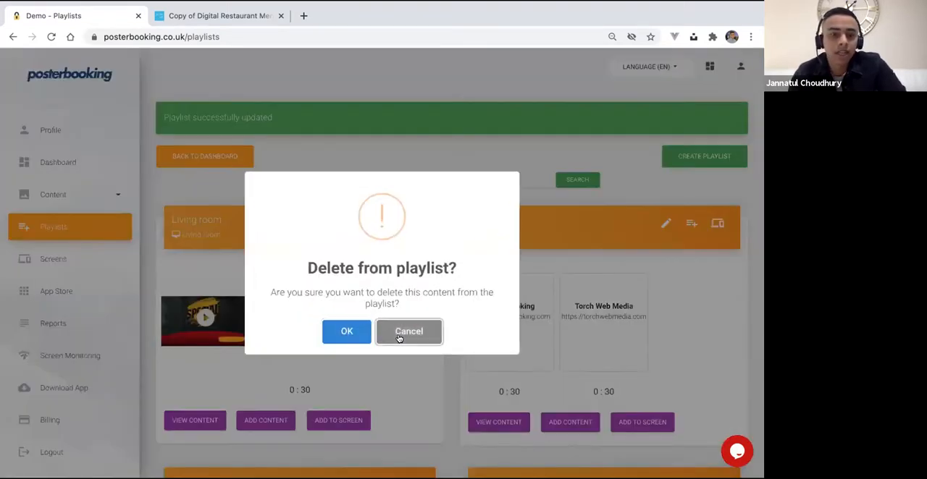
{"action": "left_click", "coordinate": [408, 331]}
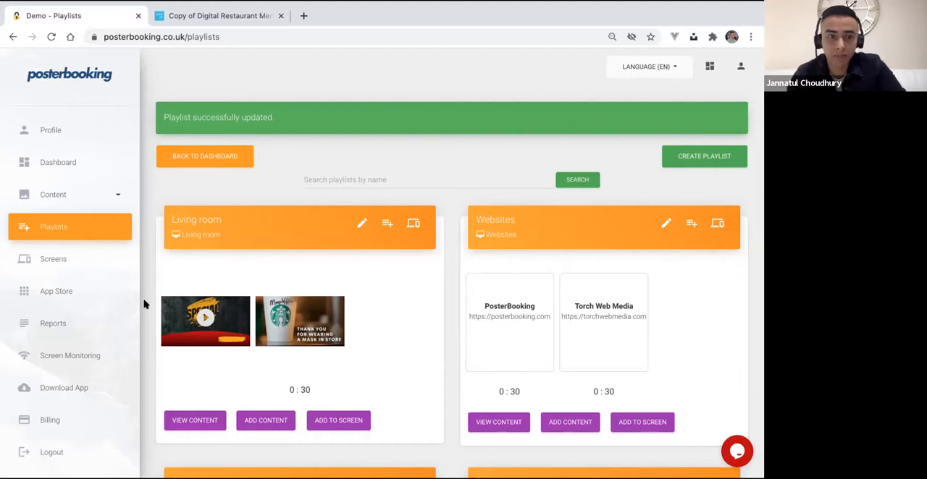
{"action": "mouse_move", "coordinate": [86, 268]}
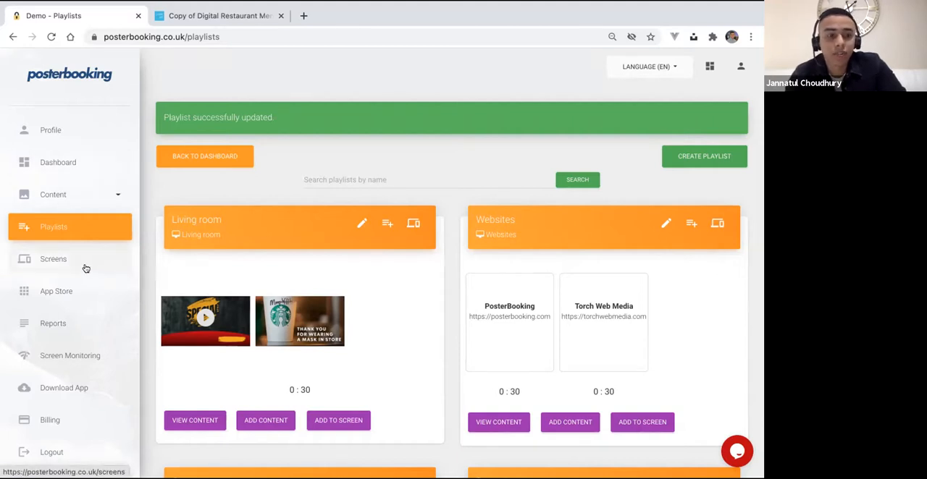
{"action": "left_click", "coordinate": [53, 259]}
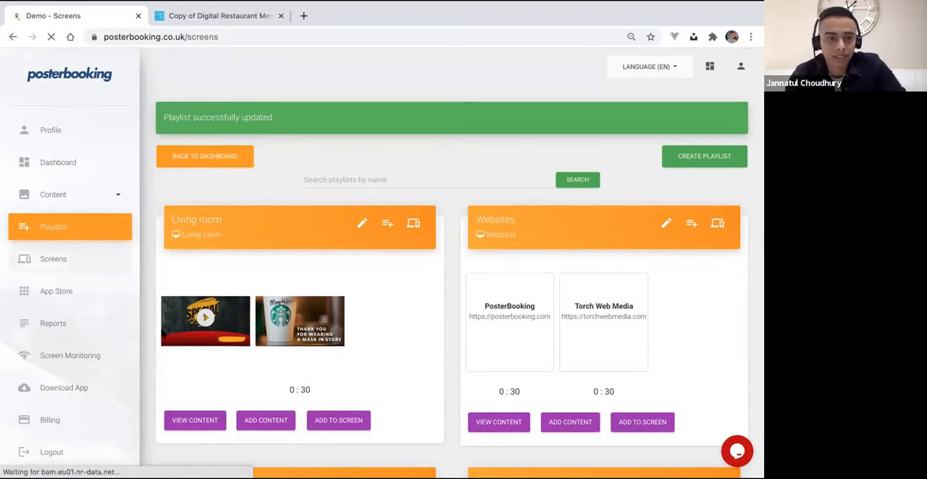
{"action": "left_click", "coordinate": [53, 259]}
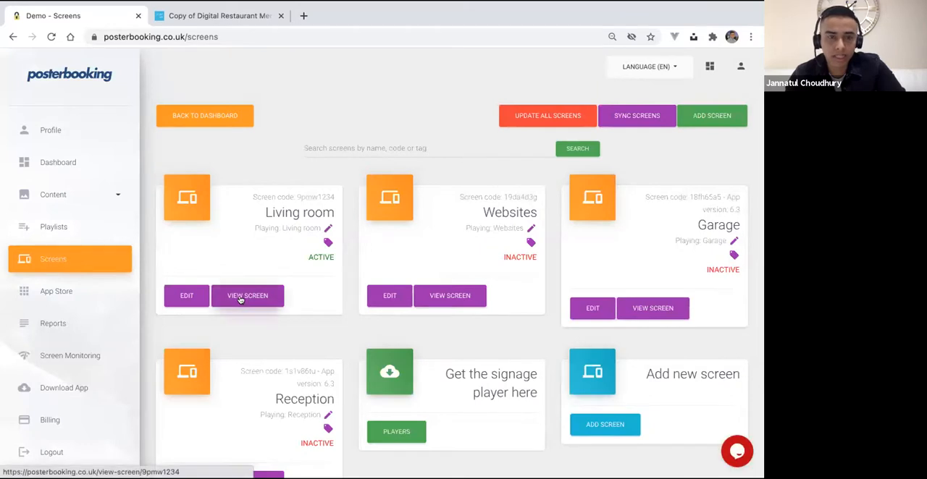
{"action": "left_click", "coordinate": [248, 295]}
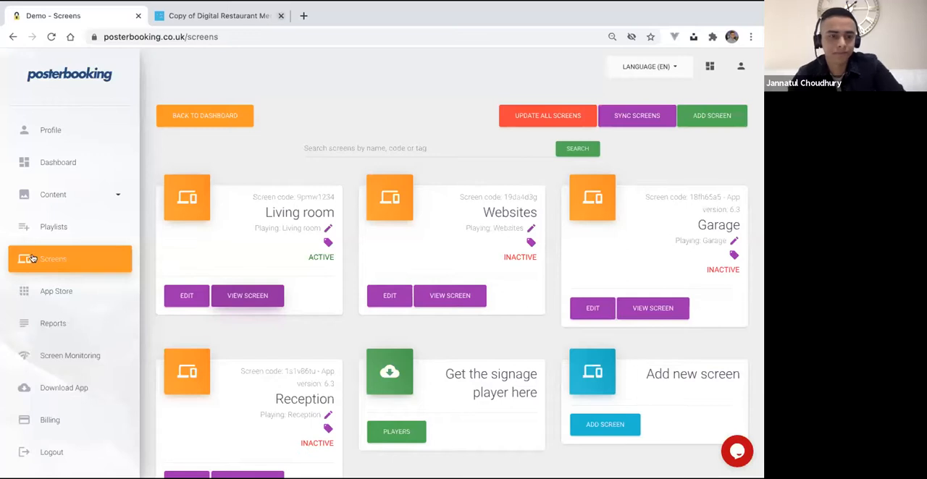
{"action": "left_click", "coordinate": [54, 226]}
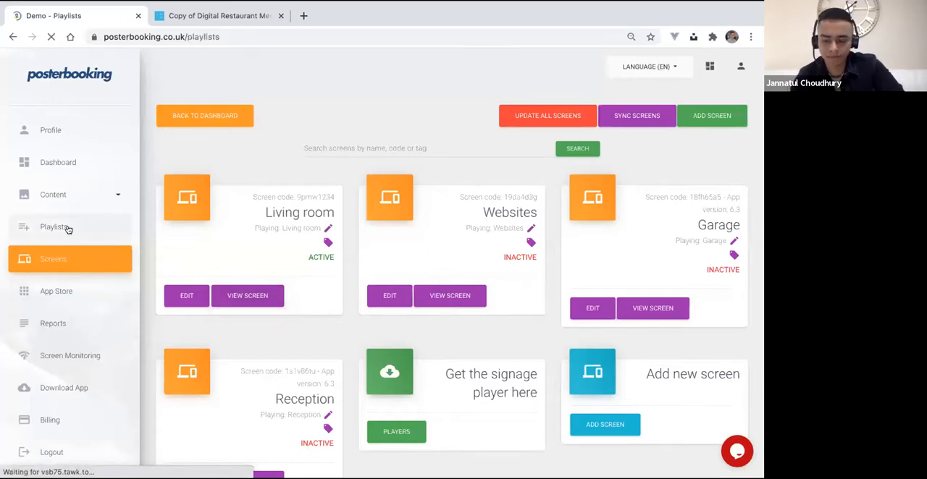
{"action": "left_click", "coordinate": [54, 226]}
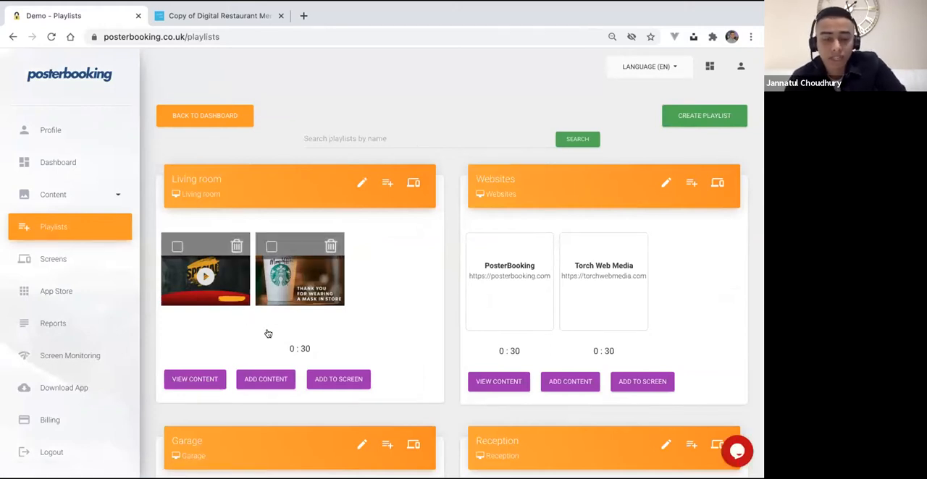
{"action": "mouse_move", "coordinate": [295, 351]}
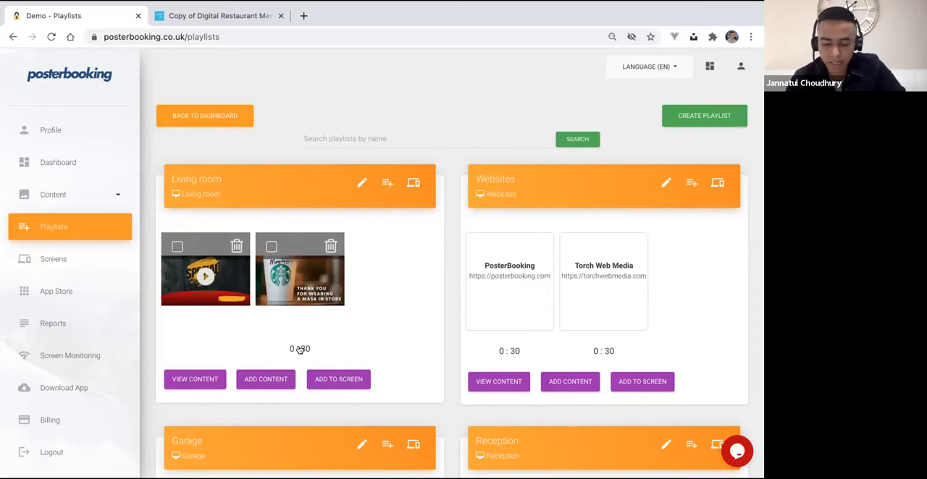
- Change the Living room playlist duration from 0:30 to 2:30 by entering 2 minutes
{"action": "left_click", "coordinate": [300, 349]}
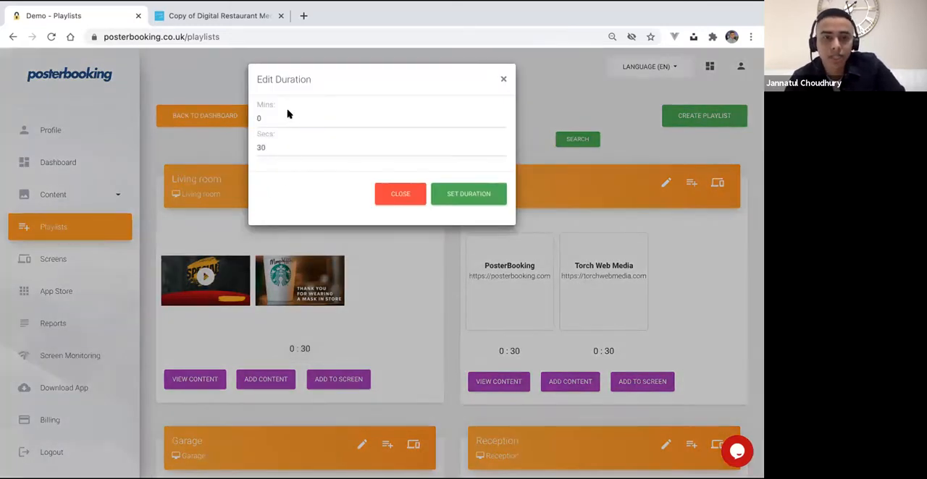
{"action": "left_click", "coordinate": [380, 118]}
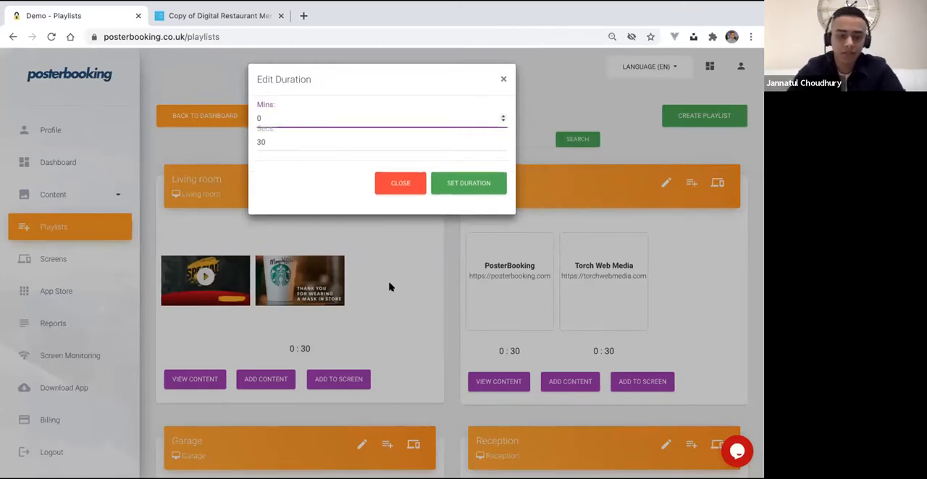
{"action": "type", "text": "2"}
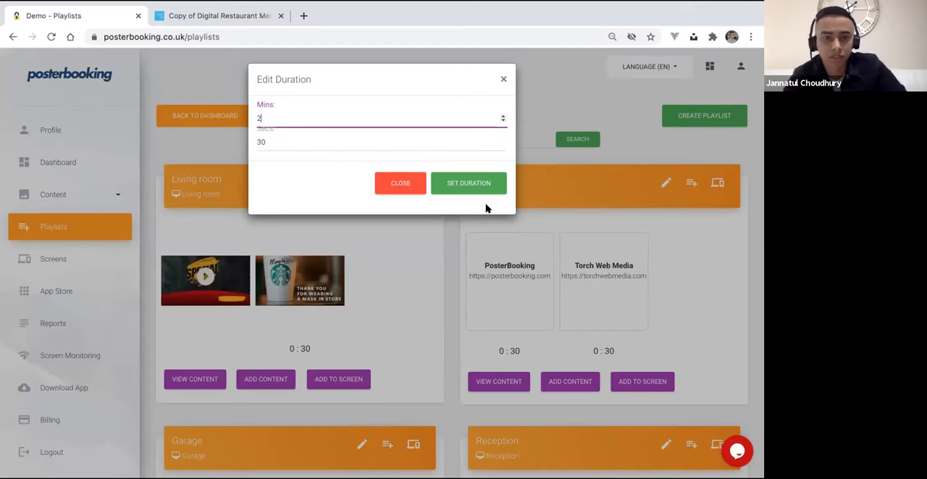
{"action": "left_click", "coordinate": [468, 183]}
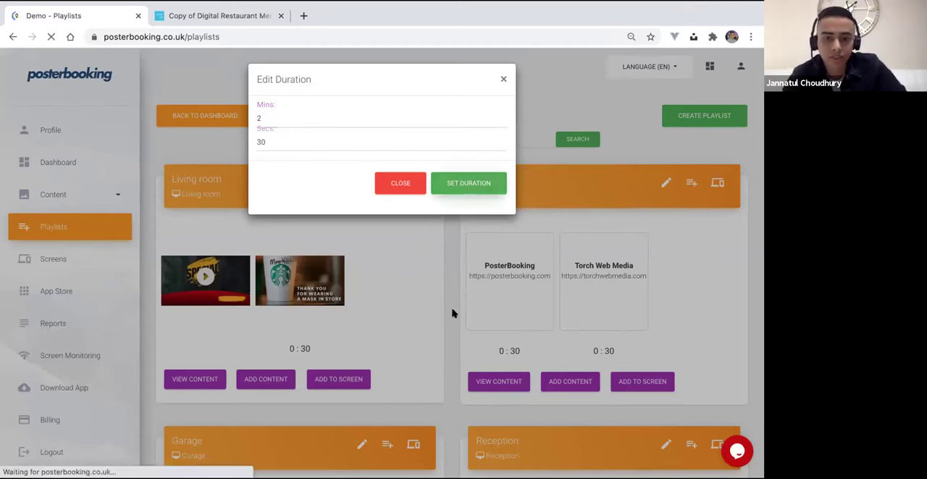
{"action": "left_click", "coordinate": [468, 182]}
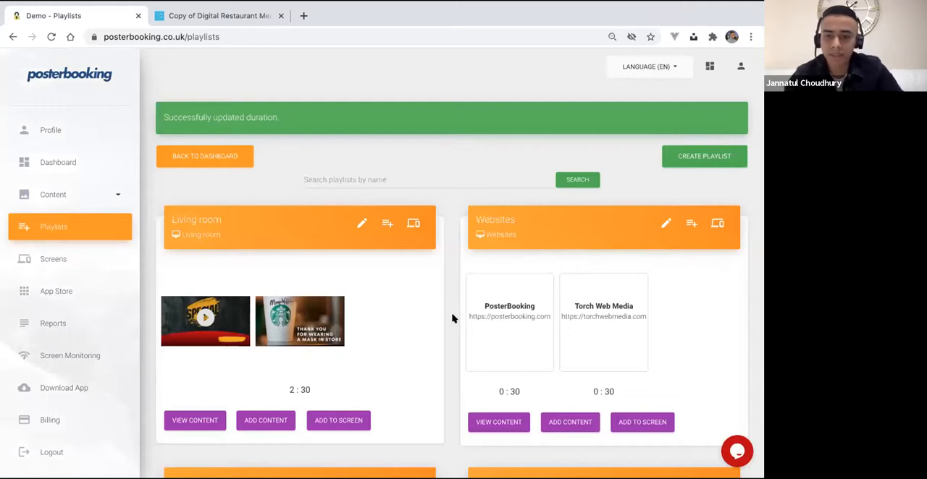
{"action": "mouse_move", "coordinate": [619, 218]}
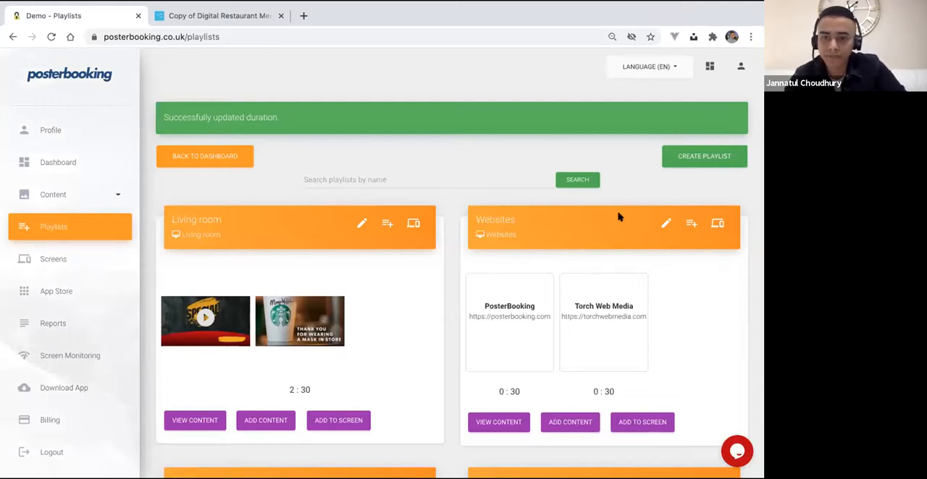
{"action": "mouse_move", "coordinate": [445, 316]}
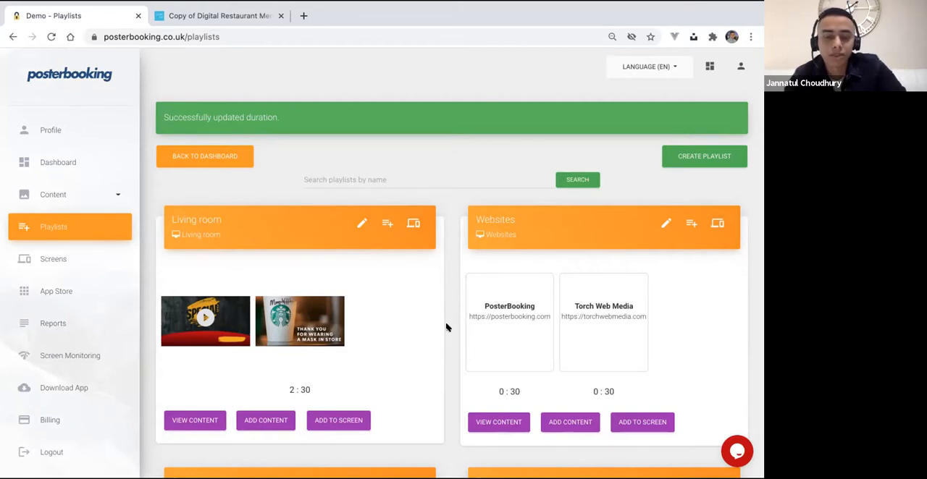
- Schedule Living room for 00:00–19:59 on weekdays only, excluding Saturday, and save
{"action": "left_click", "coordinate": [362, 223]}
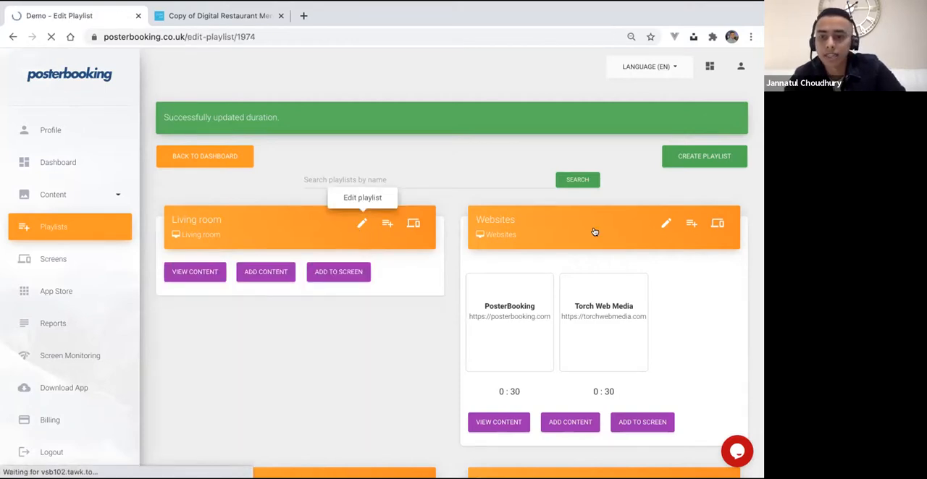
{"action": "mouse_move", "coordinate": [422, 324]}
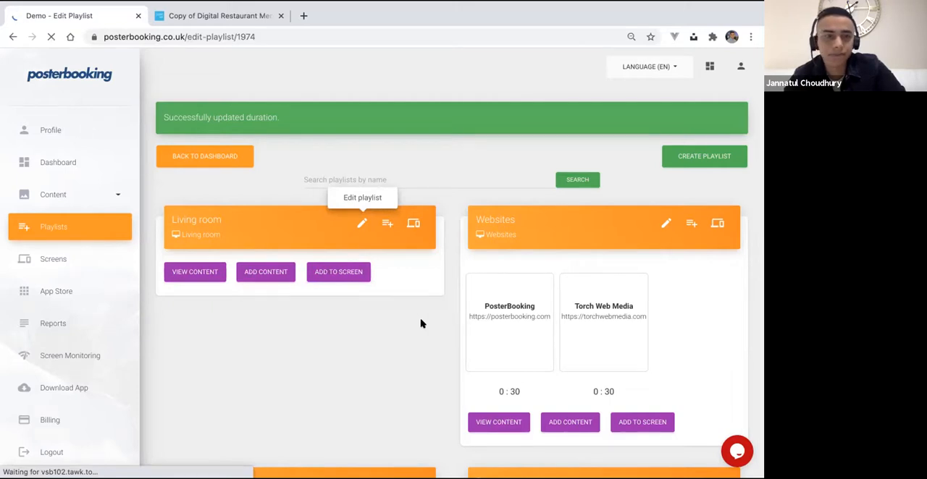
{"action": "left_click", "coordinate": [362, 223]}
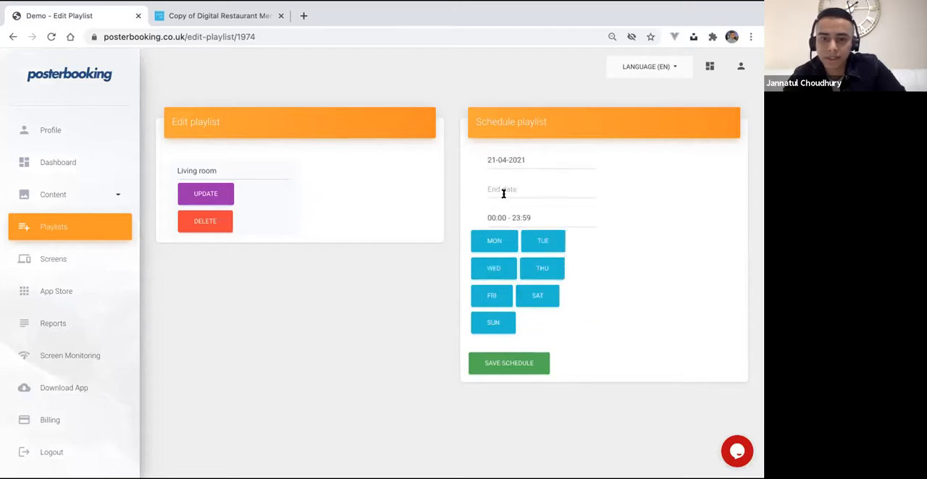
{"action": "mouse_move", "coordinate": [634, 297]}
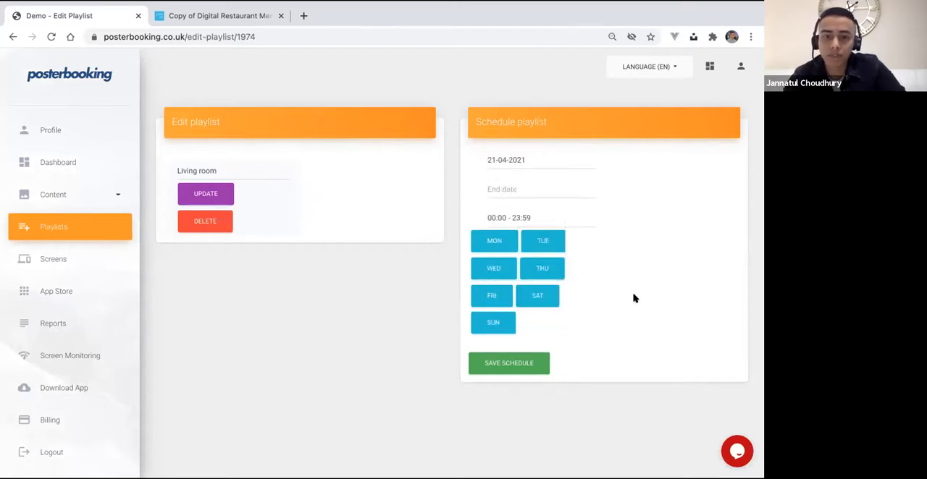
{"action": "left_click", "coordinate": [508, 218]}
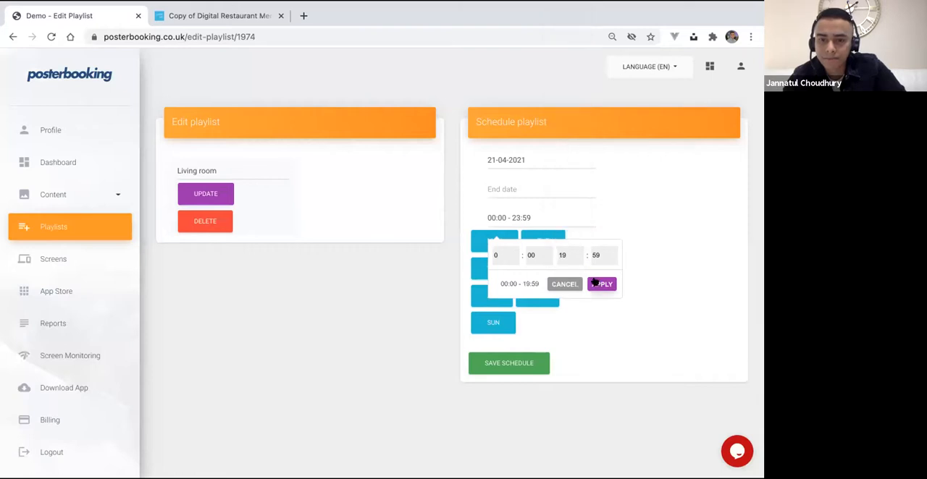
{"action": "left_click", "coordinate": [601, 284]}
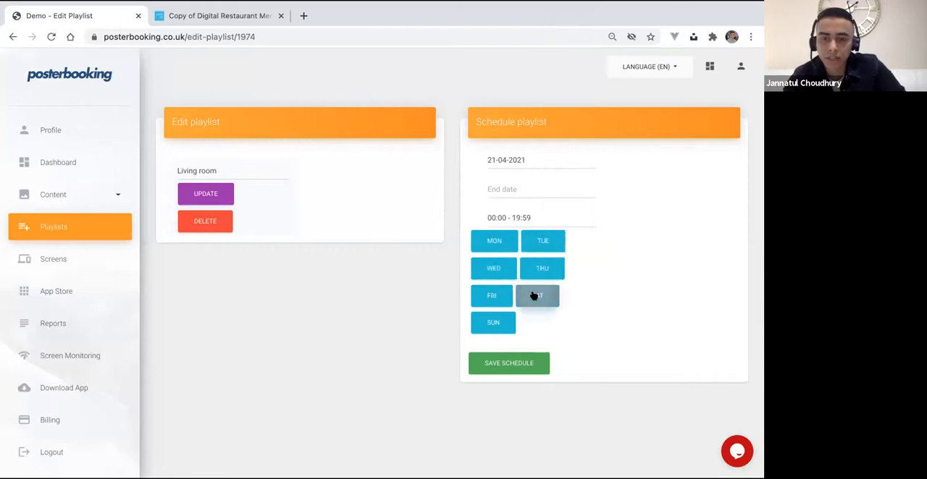
{"action": "left_click", "coordinate": [493, 322]}
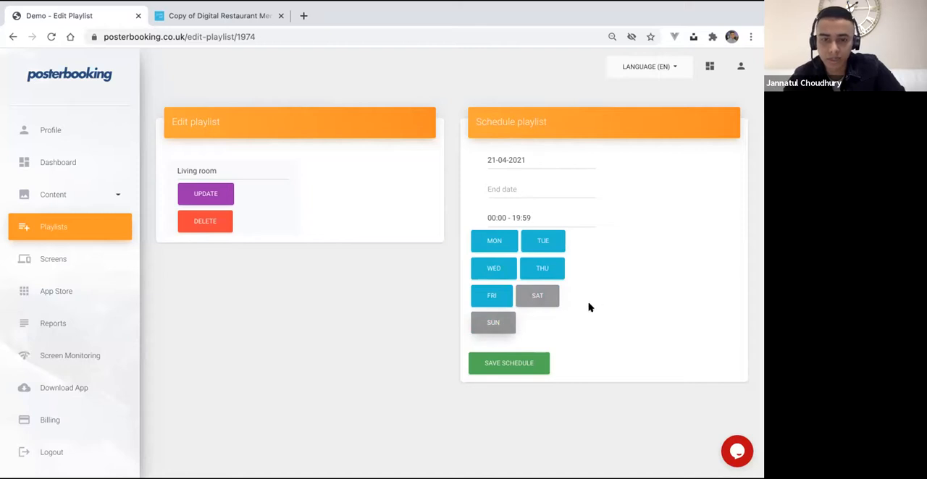
{"action": "left_click", "coordinate": [508, 363]}
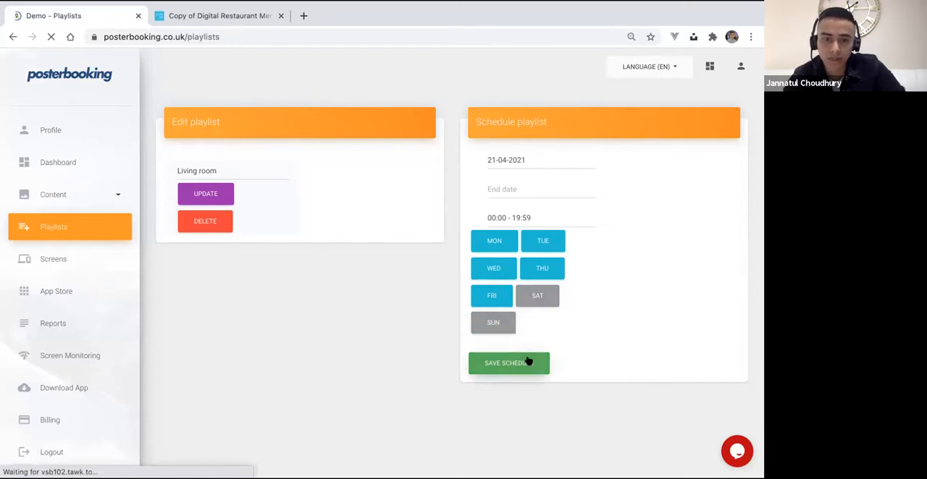
{"action": "left_click", "coordinate": [509, 363]}
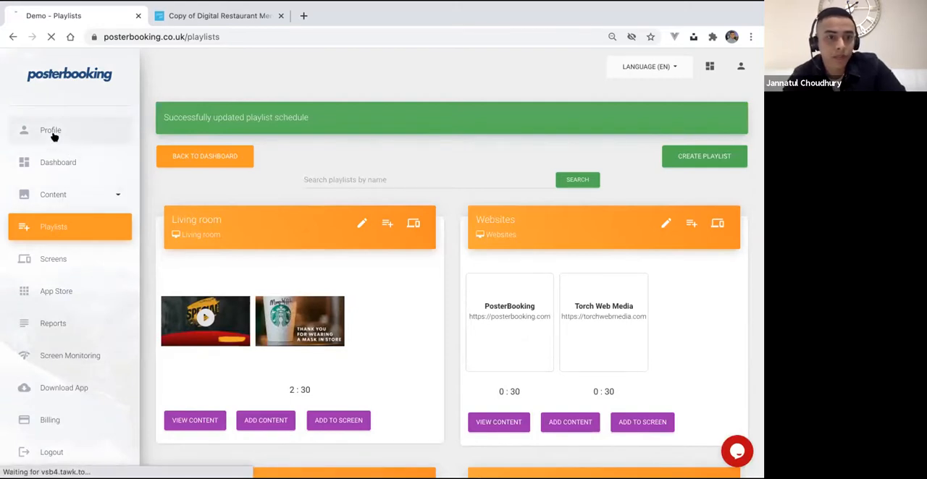
- Keep the GMT Dublin, Edinburgh, Lisbon, London time zone and save the profile
{"action": "left_click", "coordinate": [50, 130]}
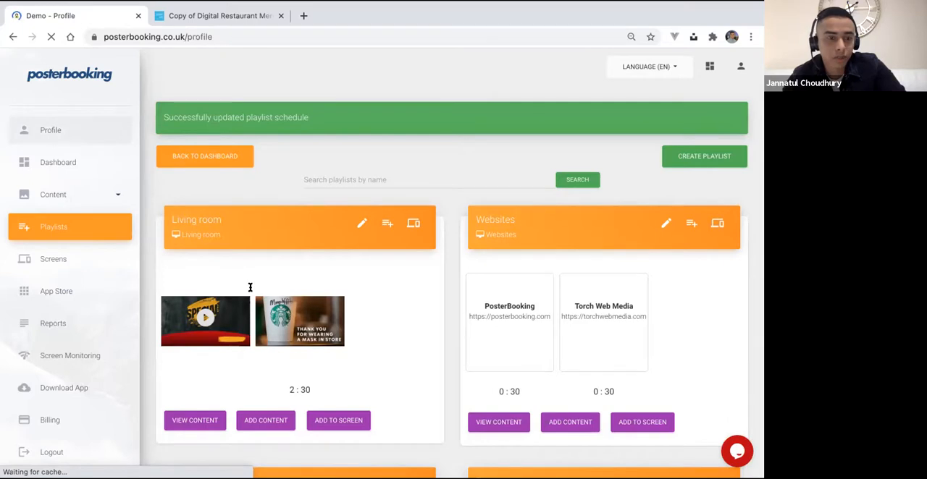
{"action": "left_click", "coordinate": [50, 130]}
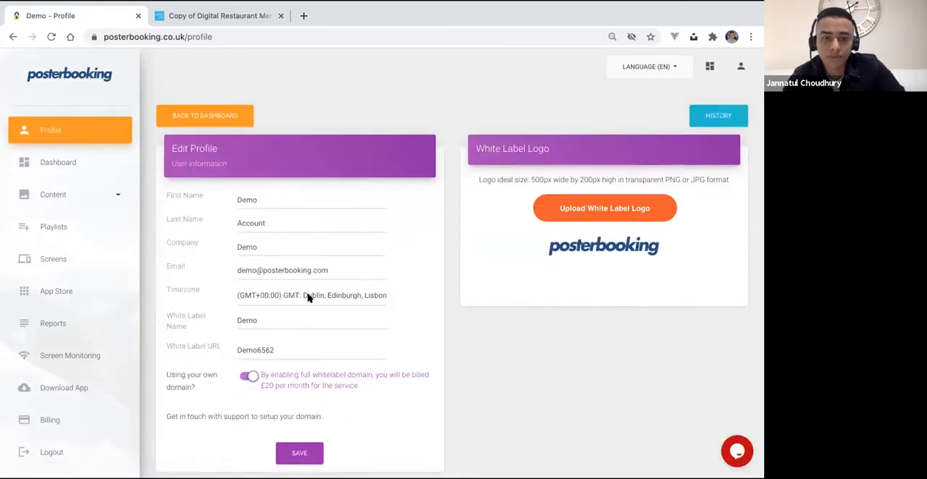
{"action": "left_click", "coordinate": [312, 296]}
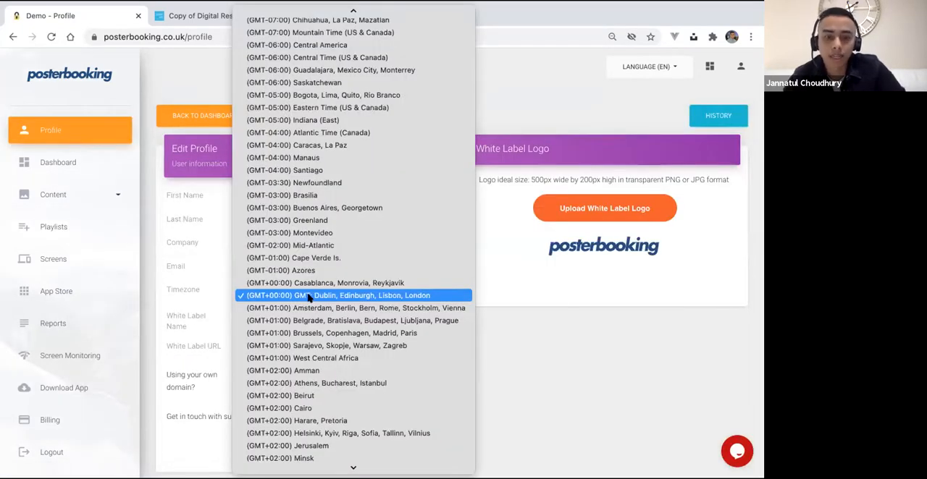
{"action": "left_click", "coordinate": [336, 294]}
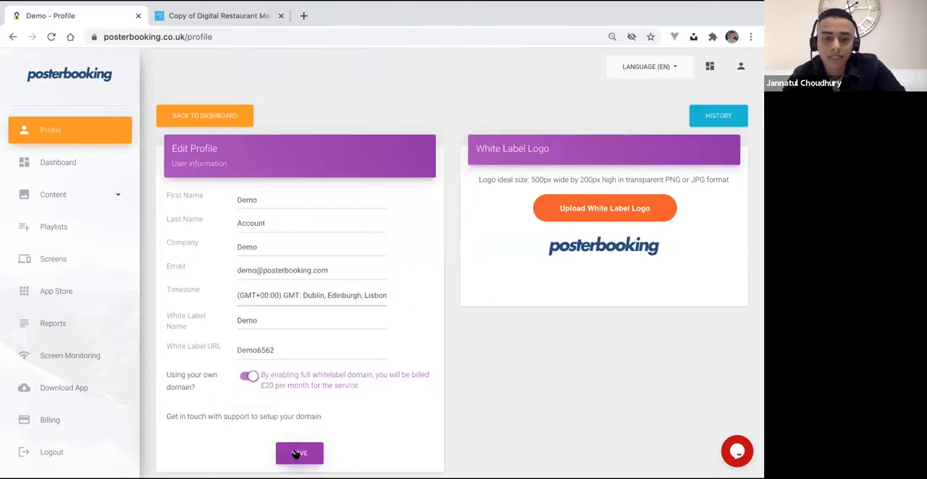
{"action": "left_click", "coordinate": [299, 453]}
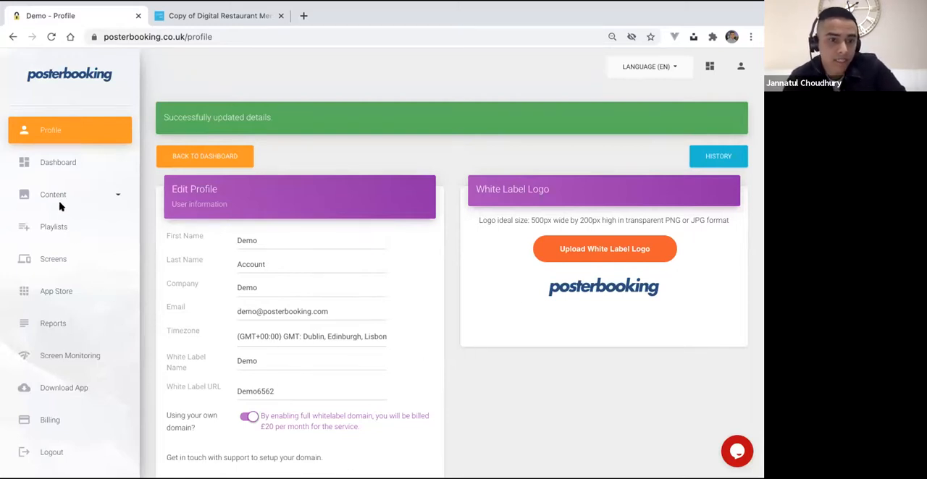
- Expand Content and open the Smiley Questions page showing 'Hotel visit'
{"action": "left_click", "coordinate": [53, 194]}
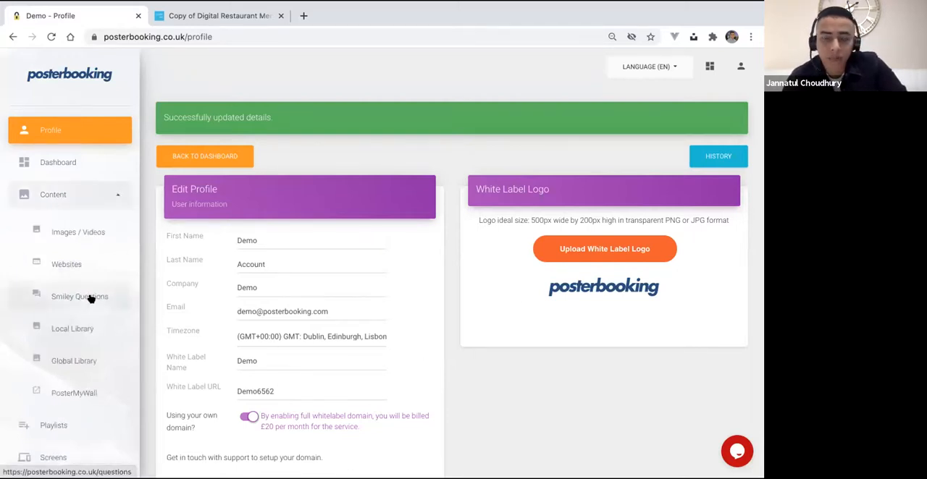
{"action": "left_click", "coordinate": [79, 296]}
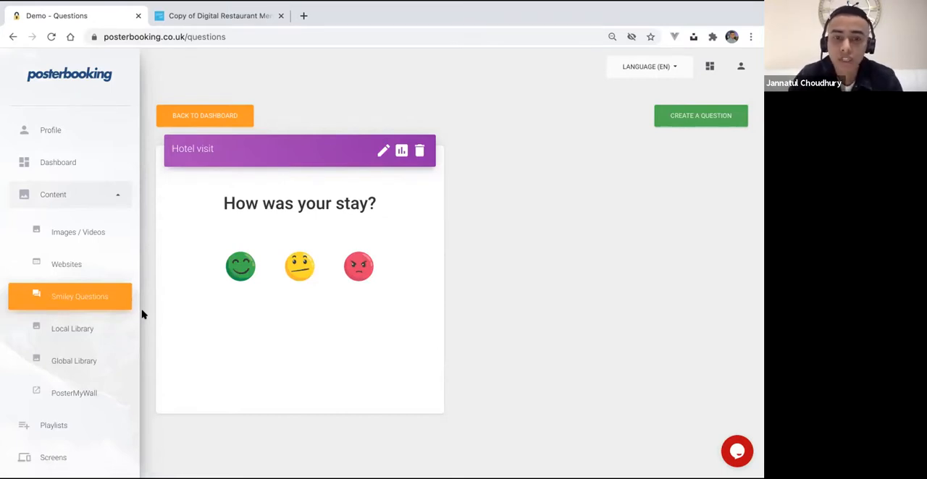
{"action": "mouse_move", "coordinate": [570, 227]}
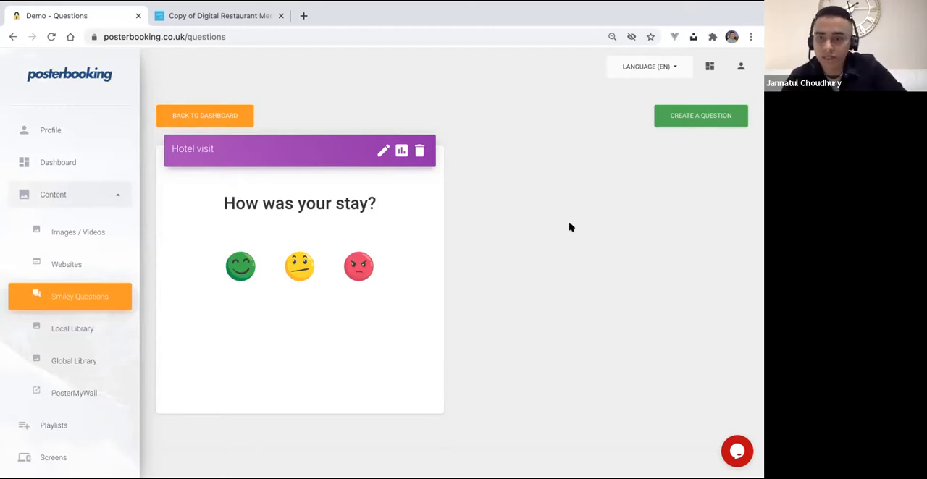
- Start a new smiley question and name it 'How was your meal?'
{"action": "left_click", "coordinate": [700, 115]}
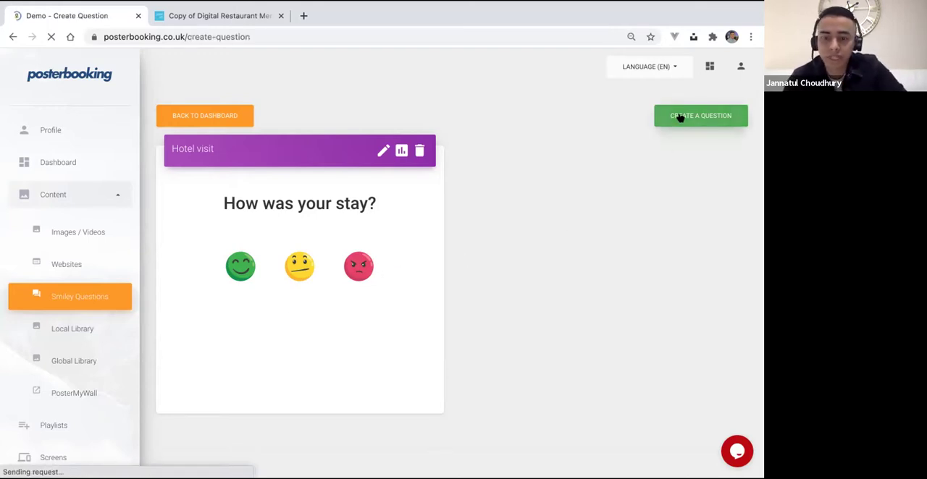
{"action": "left_click", "coordinate": [700, 115]}
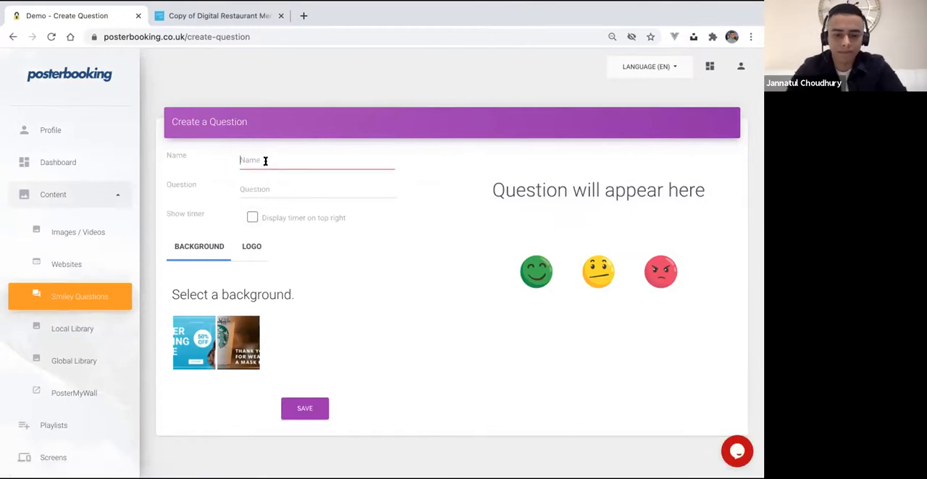
{"action": "type", "text": "How"}
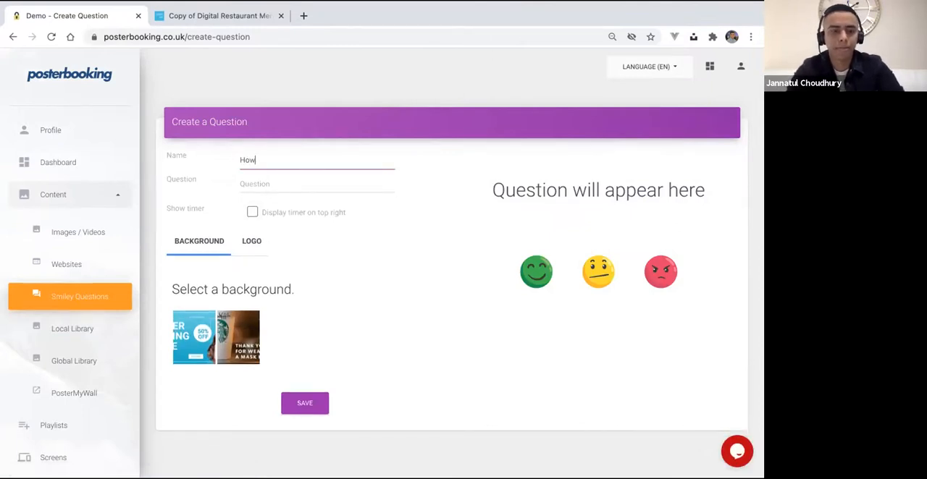
{"action": "type", "text": "was"}
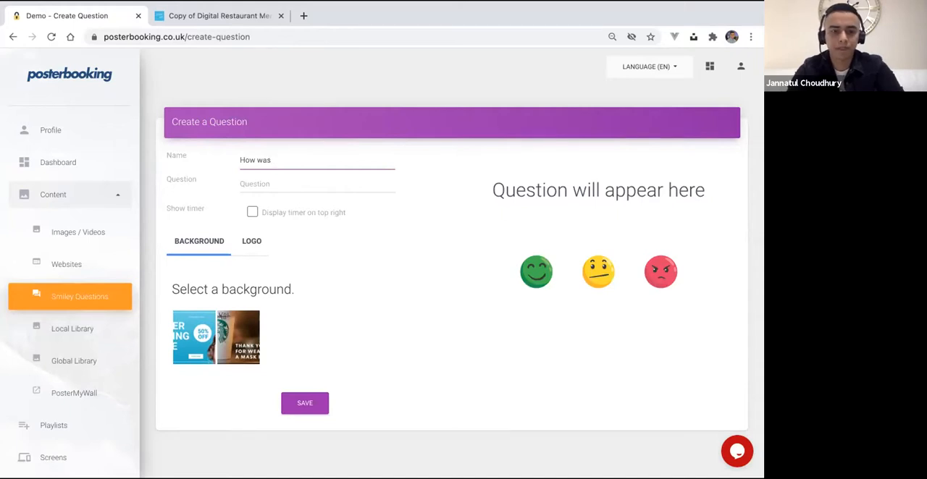
{"action": "type", "text": "your meal"}
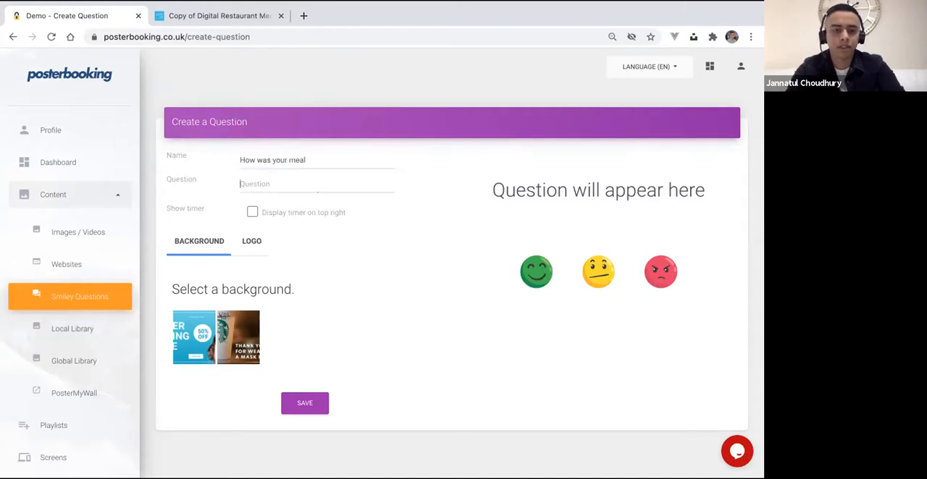
{"action": "type", "text": "How was your meal"}
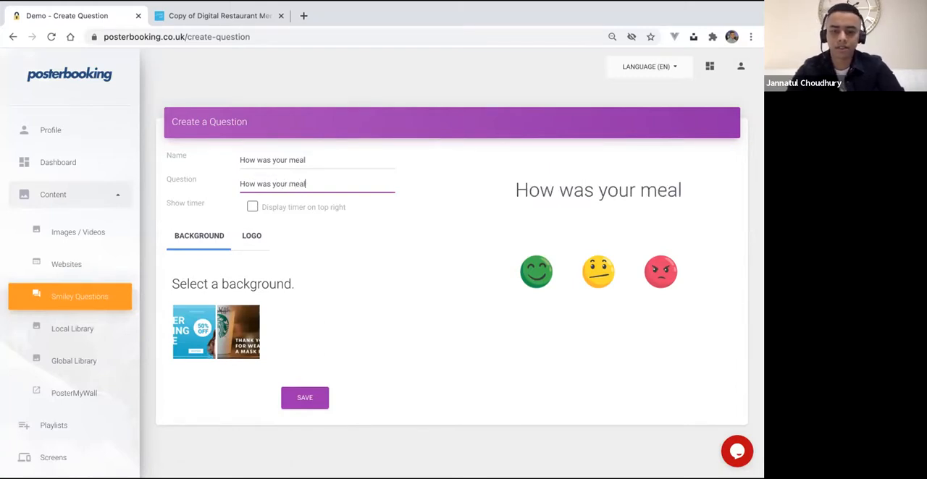
{"action": "type", "text": "?"}
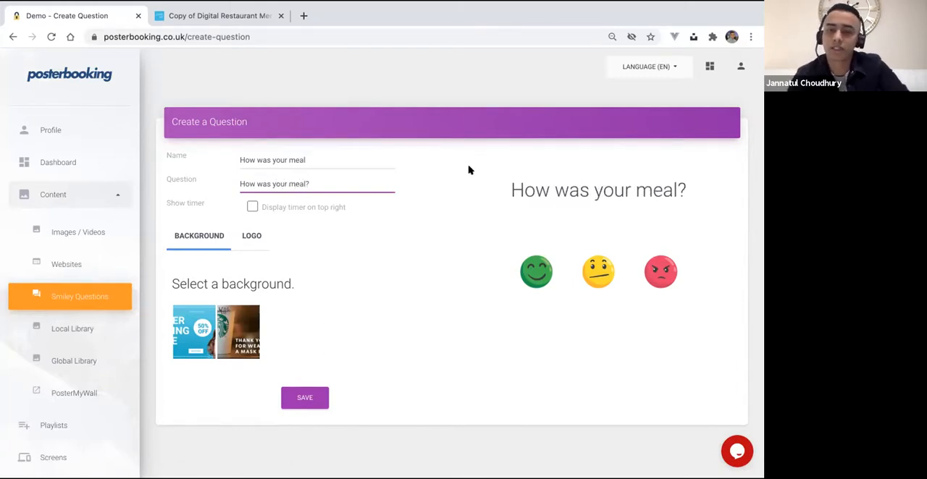
{"action": "mouse_move", "coordinate": [619, 269]}
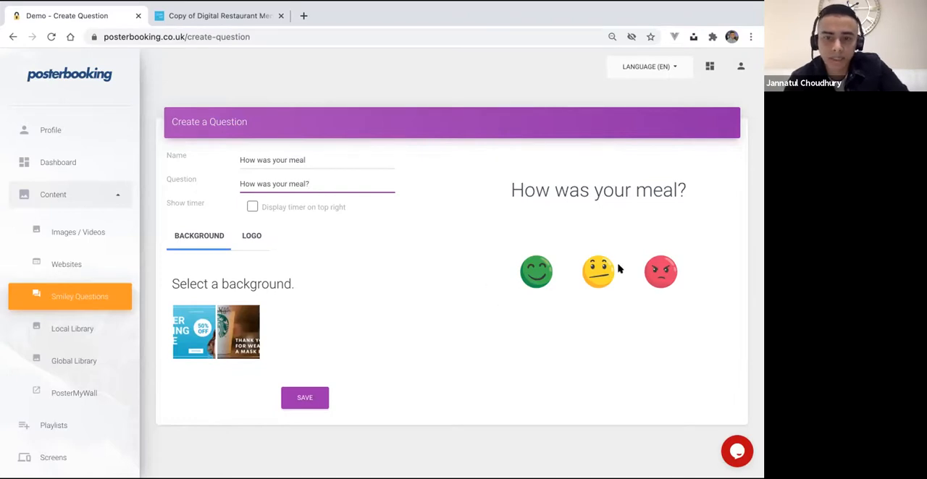
{"action": "mouse_move", "coordinate": [244, 217]}
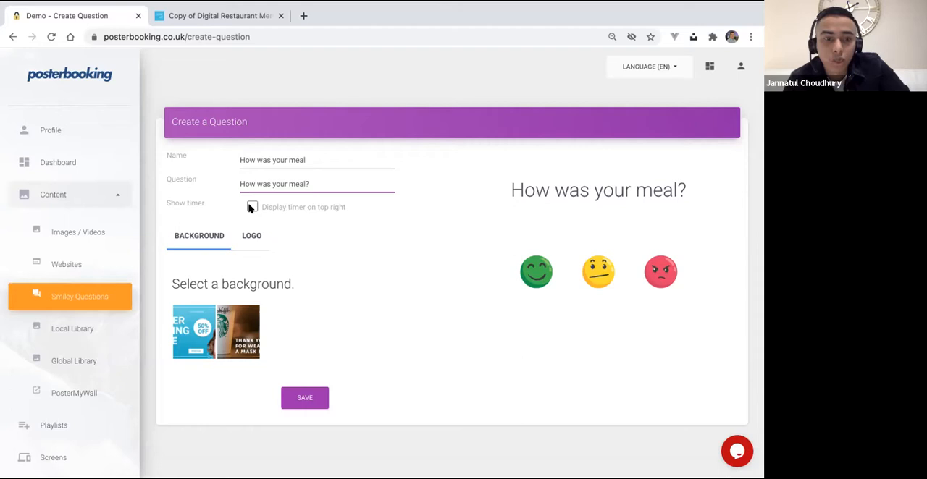
- Enable the timer, choose the logo option, save the question and collapse Content
{"action": "left_click", "coordinate": [252, 207]}
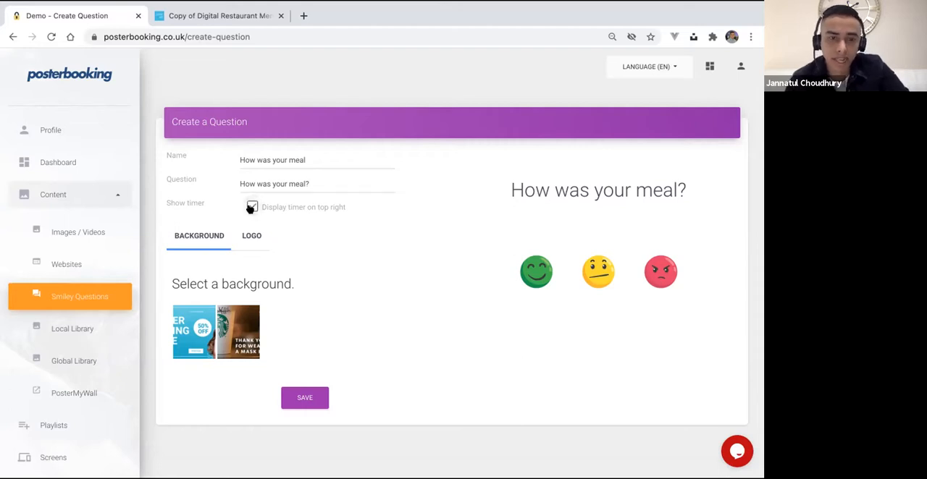
{"action": "left_click", "coordinate": [252, 206]}
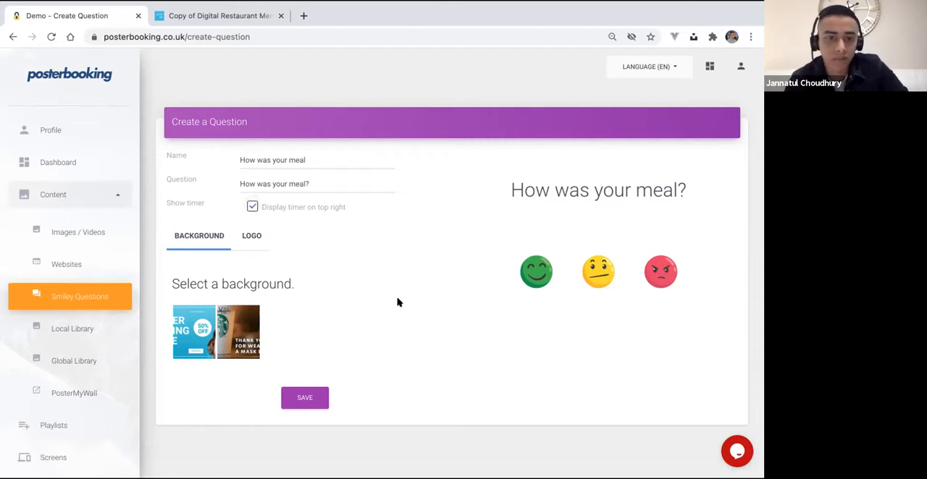
{"action": "mouse_move", "coordinate": [290, 223]}
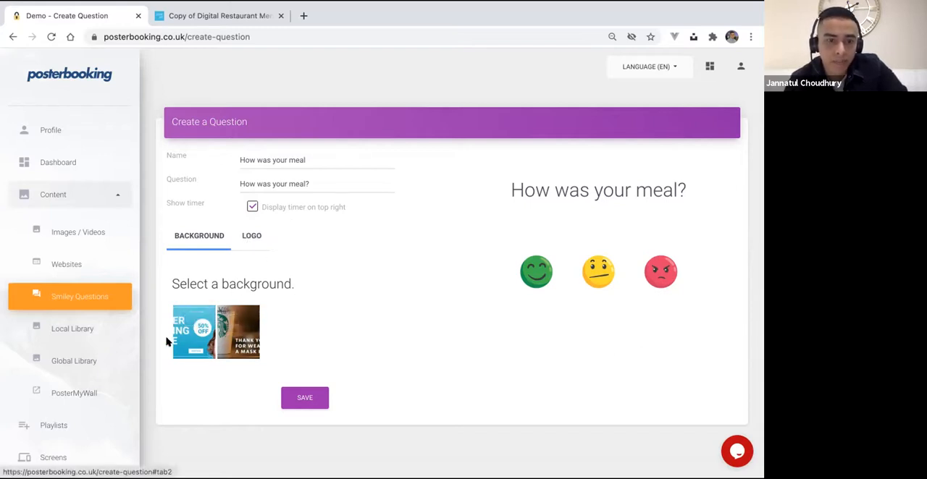
{"action": "left_click", "coordinate": [252, 235]}
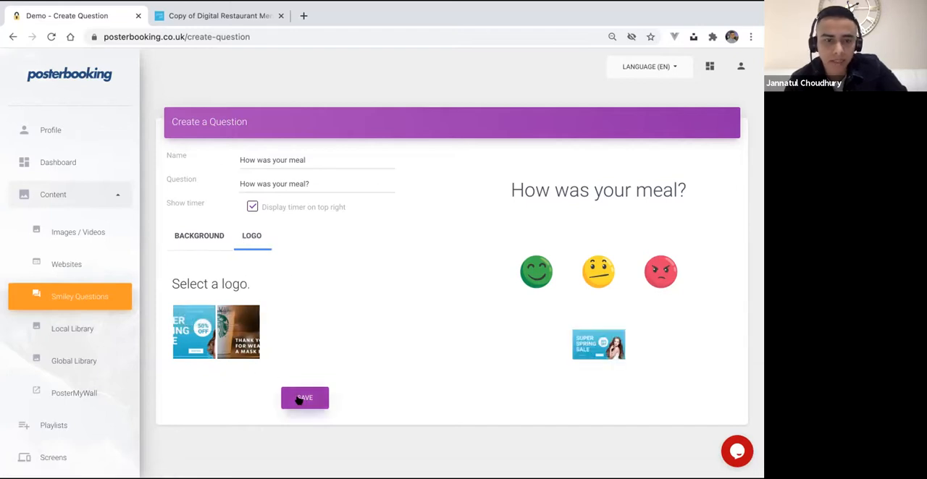
{"action": "left_click", "coordinate": [304, 397]}
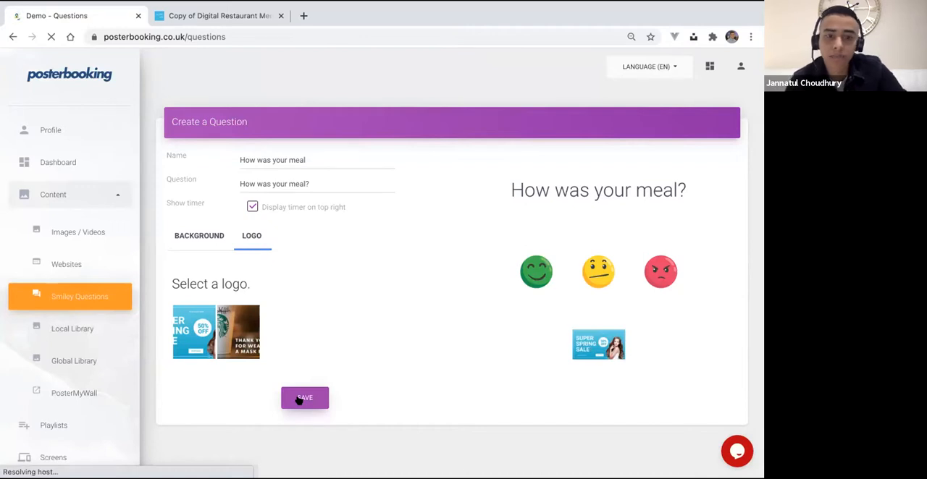
{"action": "left_click", "coordinate": [304, 398]}
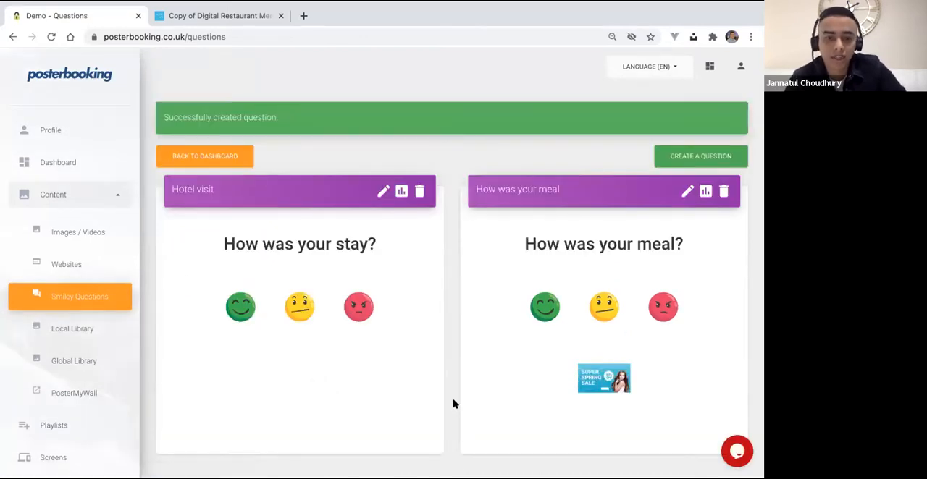
{"action": "mouse_move", "coordinate": [78, 191]}
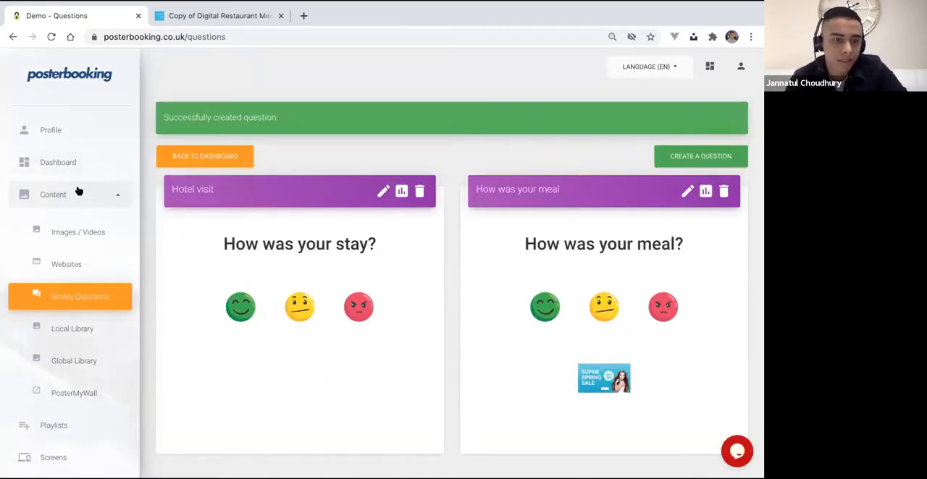
{"action": "left_click", "coordinate": [53, 194]}
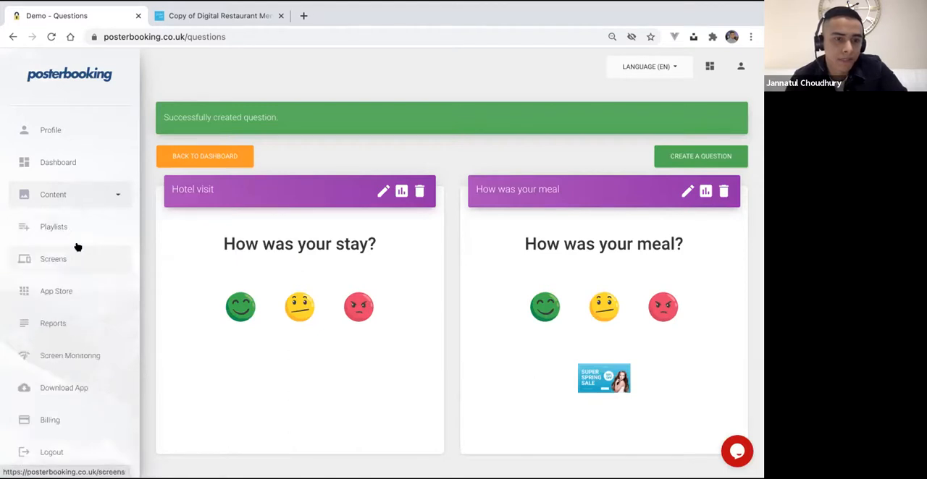
- Edit the Living room screen, set its orientation to 90°, and update
{"action": "left_click", "coordinate": [53, 258]}
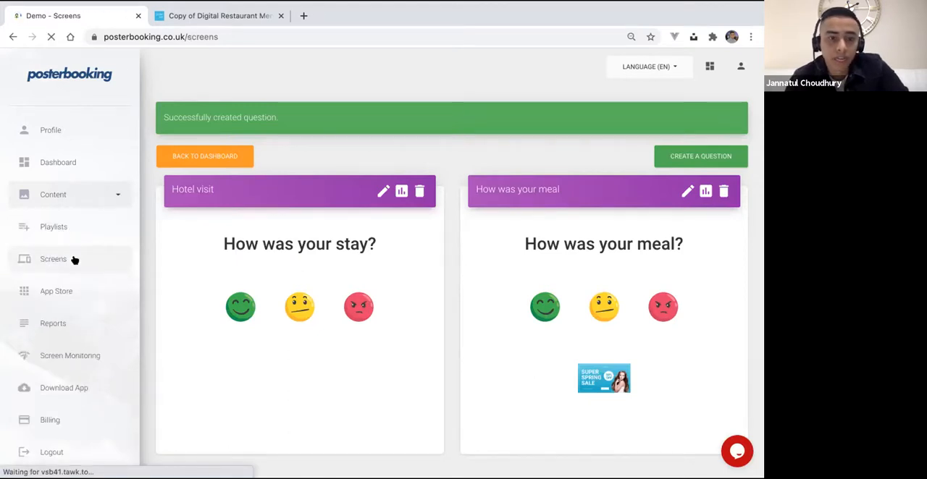
{"action": "left_click", "coordinate": [53, 259]}
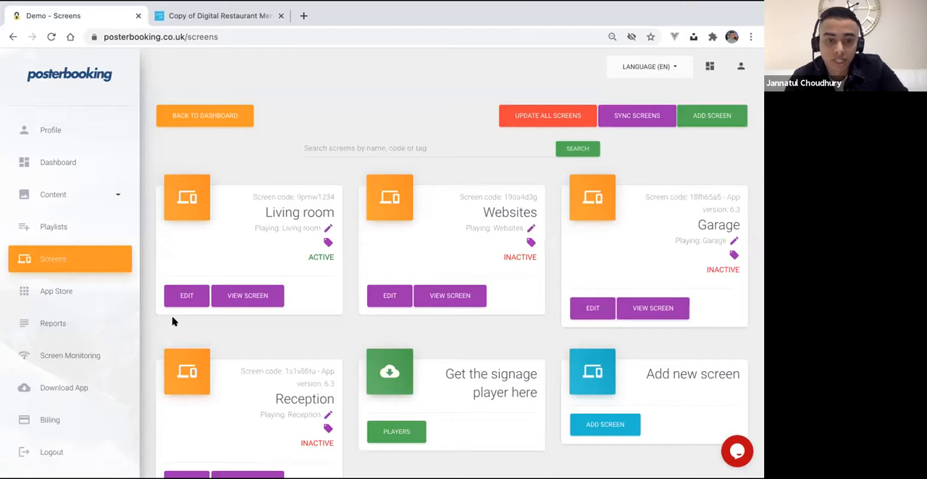
{"action": "mouse_move", "coordinate": [210, 326]}
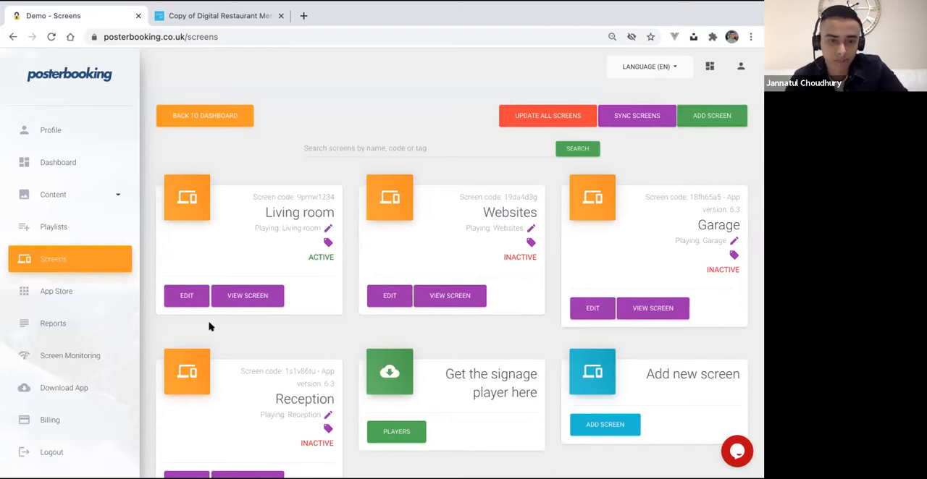
{"action": "left_click", "coordinate": [186, 296]}
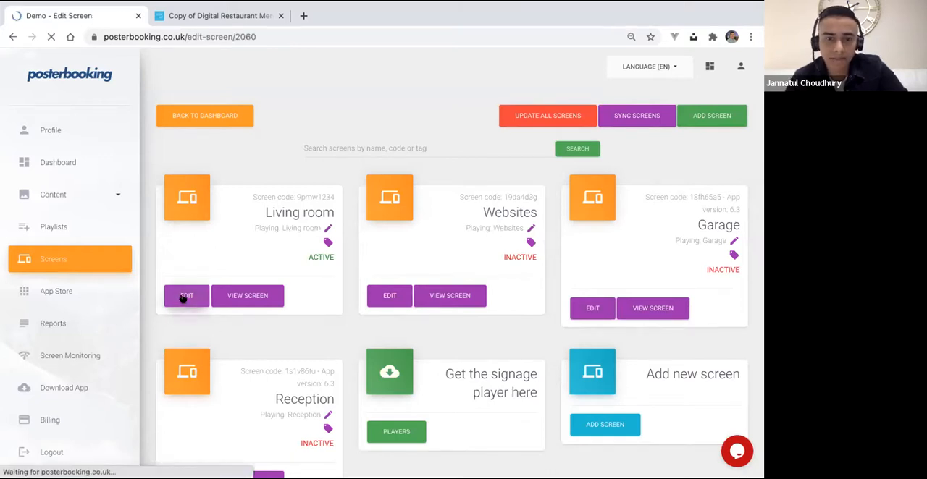
{"action": "left_click", "coordinate": [186, 295]}
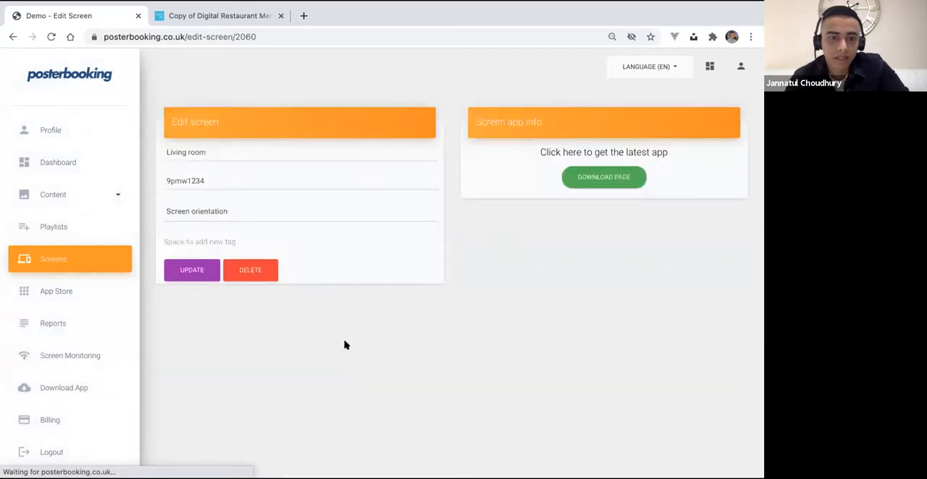
{"action": "left_click", "coordinate": [297, 211]}
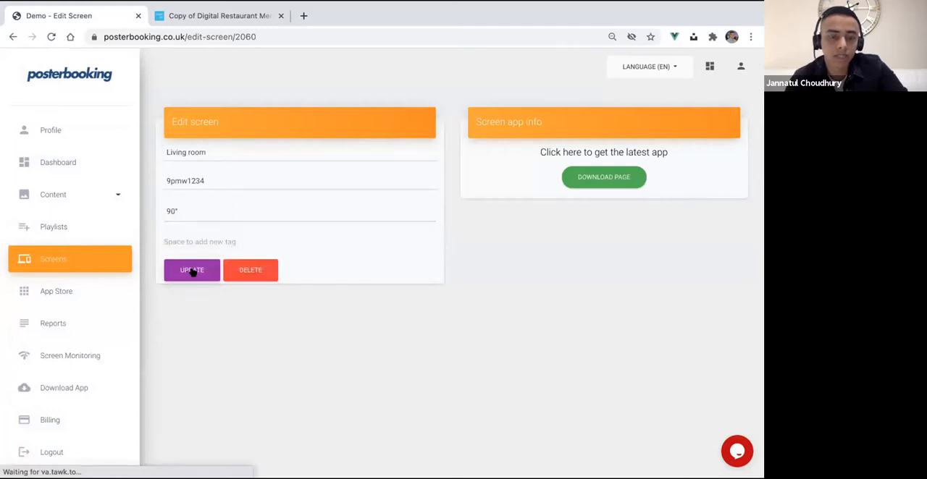
{"action": "left_click", "coordinate": [192, 270]}
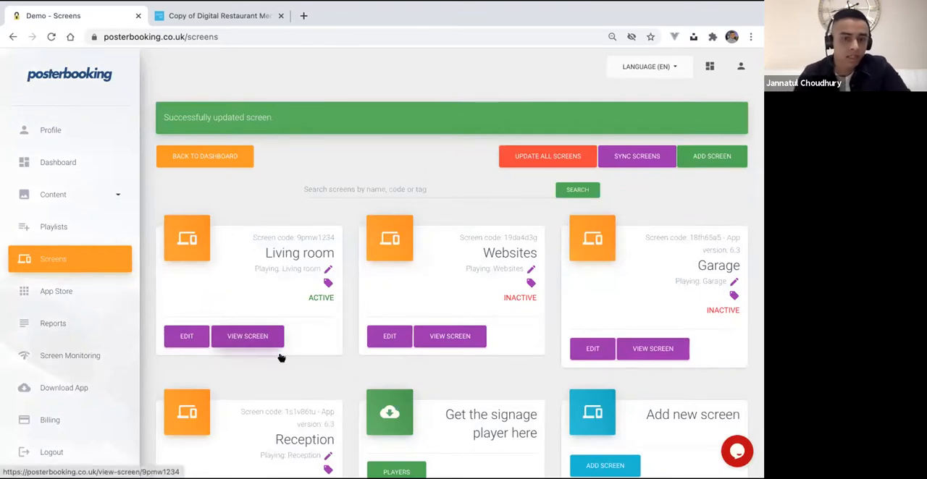
{"action": "mouse_move", "coordinate": [195, 361]}
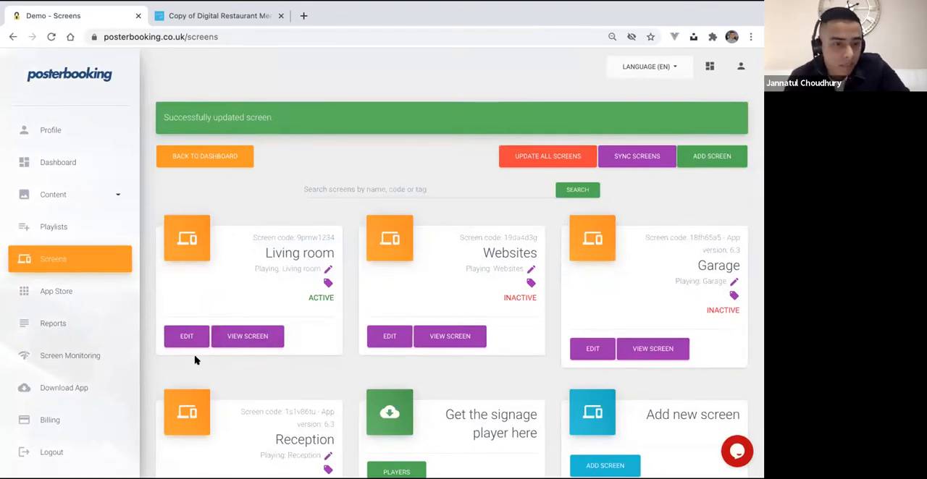
{"action": "left_click", "coordinate": [53, 324]}
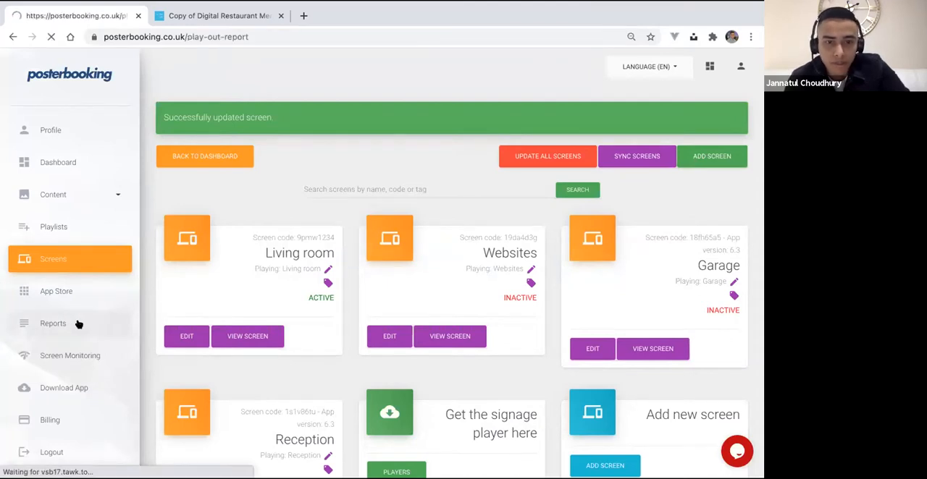
{"action": "left_click", "coordinate": [53, 323]}
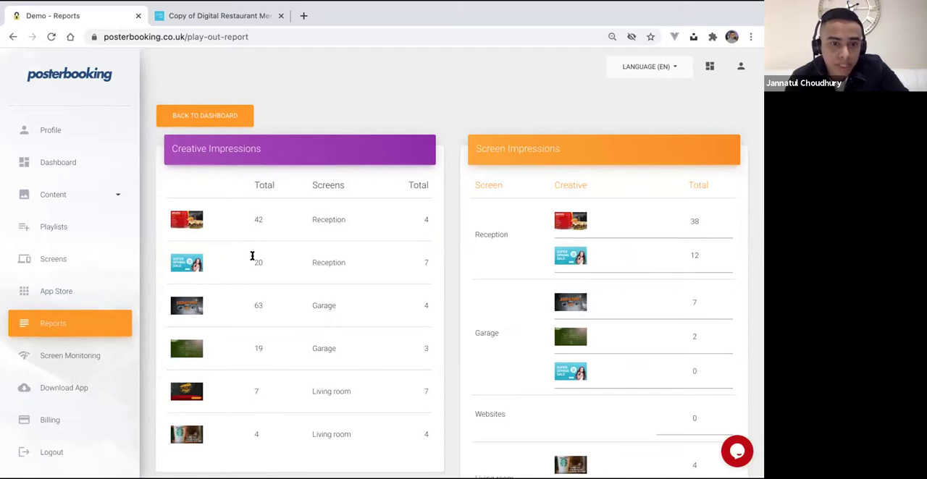
{"action": "mouse_move", "coordinate": [232, 223]}
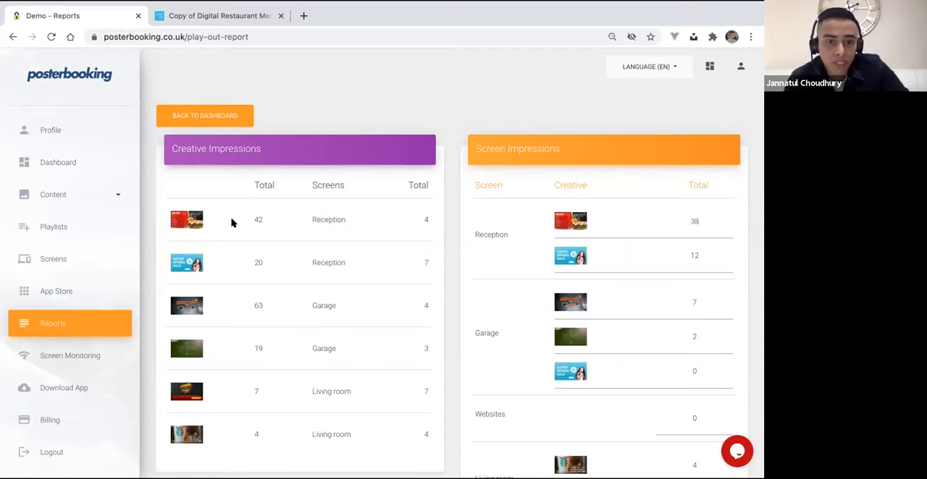
{"action": "mouse_move", "coordinate": [261, 420]}
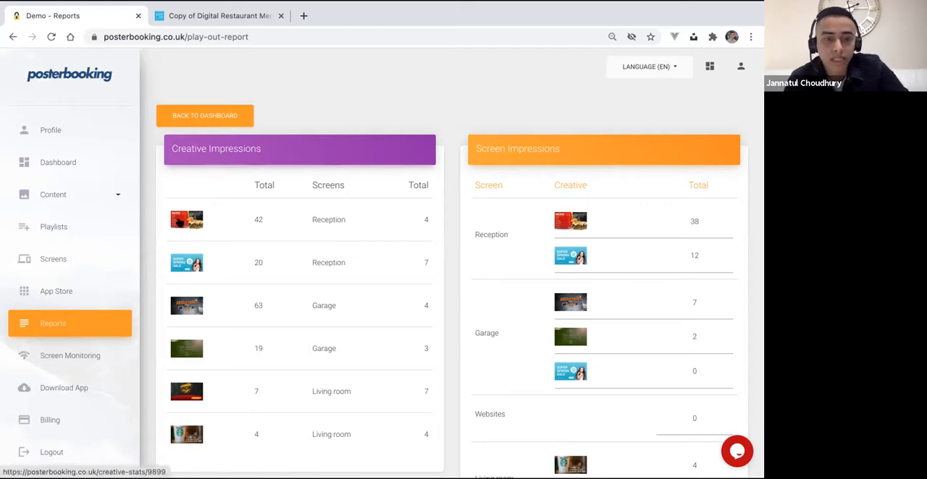
{"action": "left_click", "coordinate": [186, 219]}
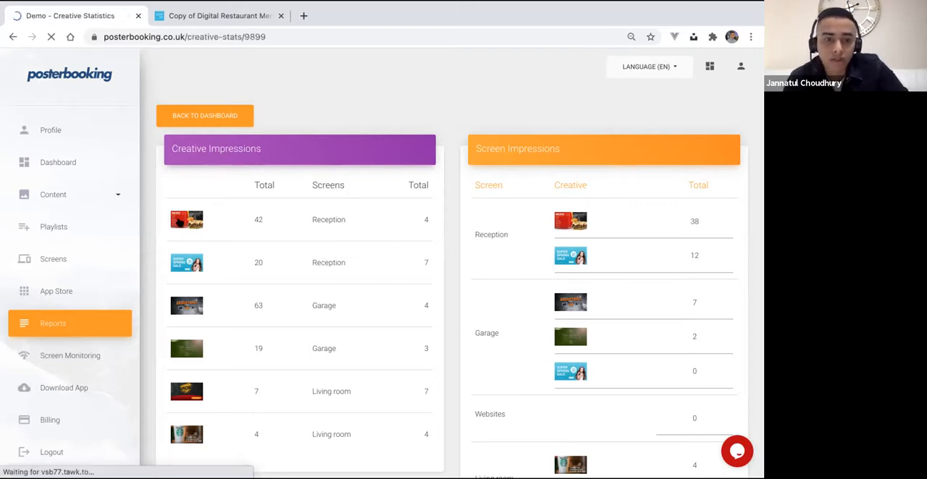
{"action": "left_click", "coordinate": [186, 220]}
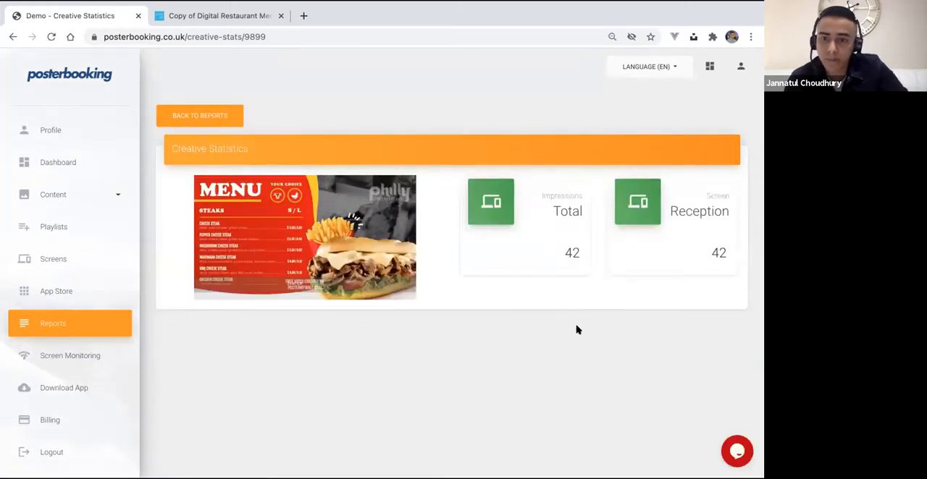
{"action": "mouse_move", "coordinate": [626, 210]}
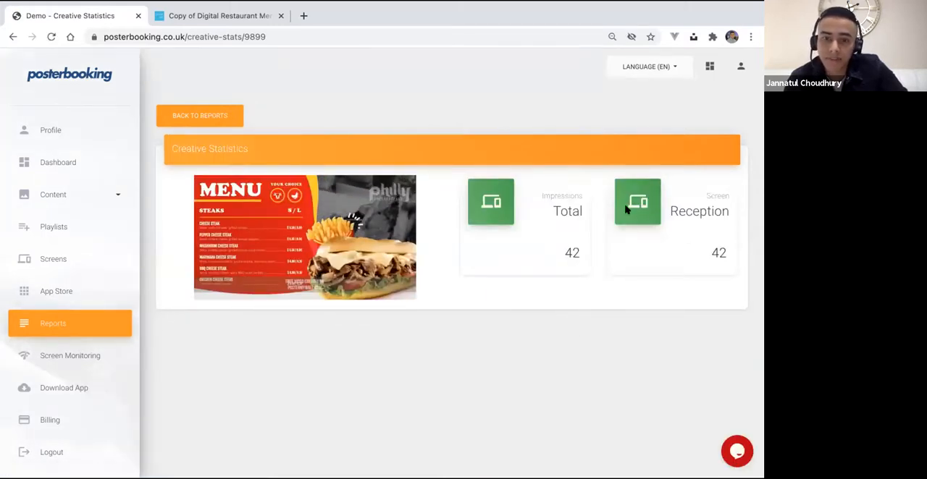
{"action": "mouse_move", "coordinate": [456, 323]}
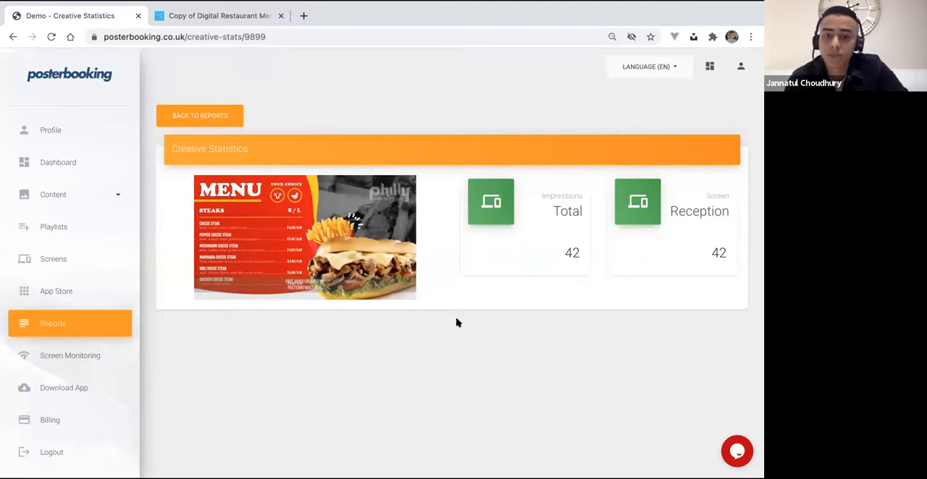
{"action": "mouse_move", "coordinate": [643, 290]}
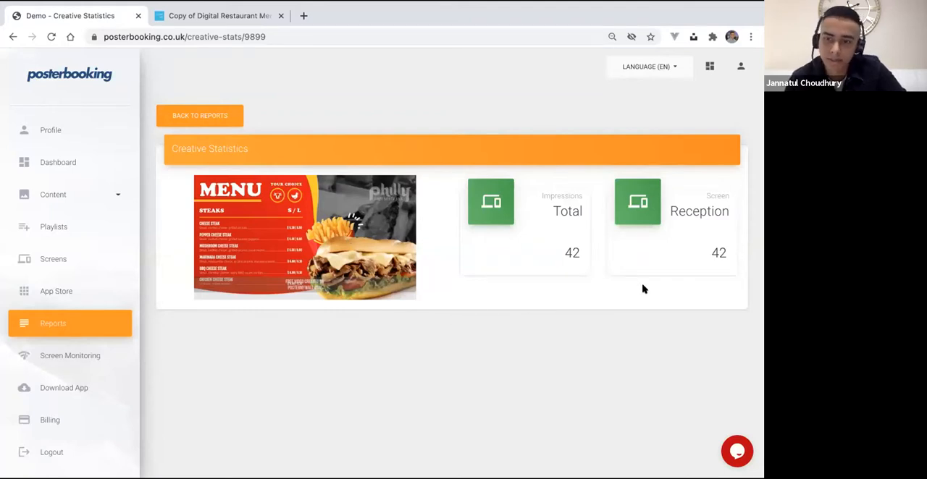
{"action": "mouse_move", "coordinate": [576, 235]}
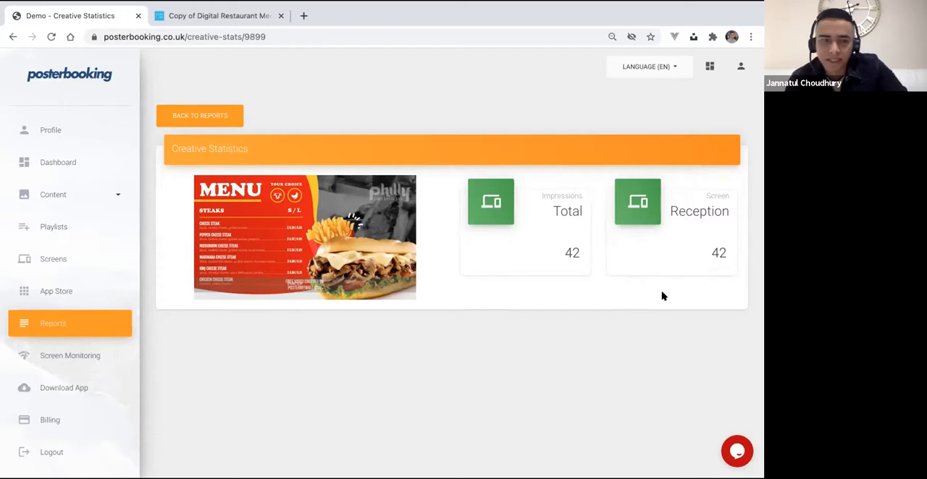
{"action": "mouse_move", "coordinate": [300, 132]}
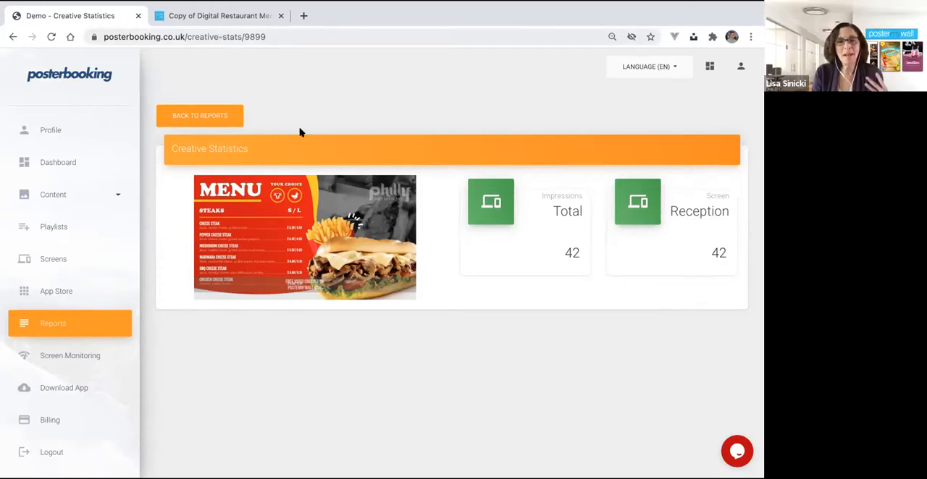
{"action": "mouse_move", "coordinate": [640, 294]}
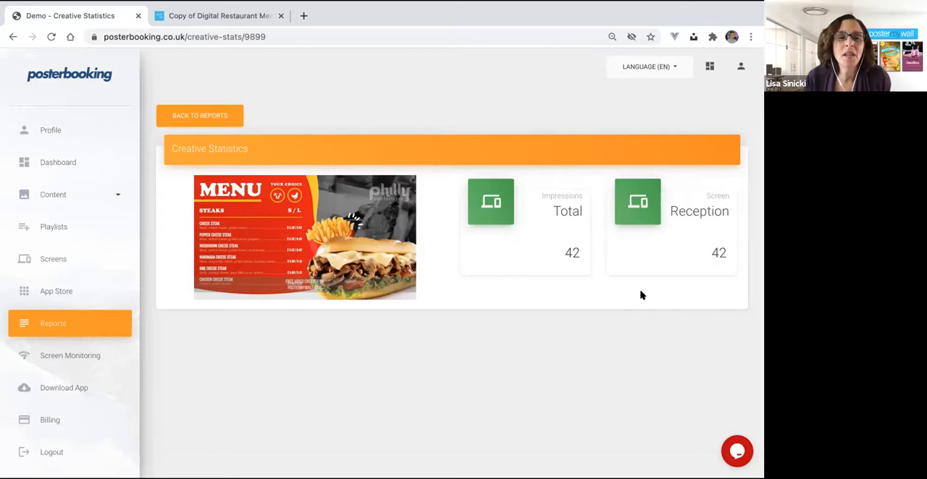
{"action": "mouse_move", "coordinate": [628, 312]}
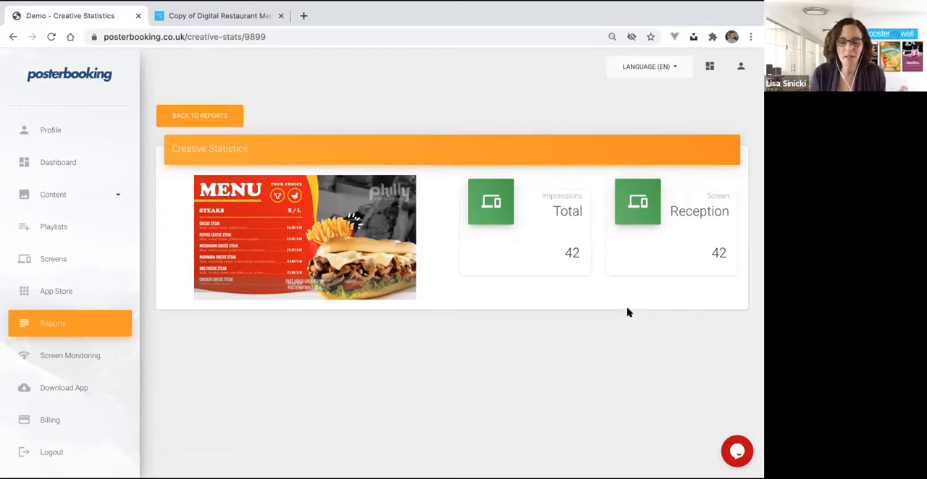
{"action": "mouse_move", "coordinate": [565, 343]}
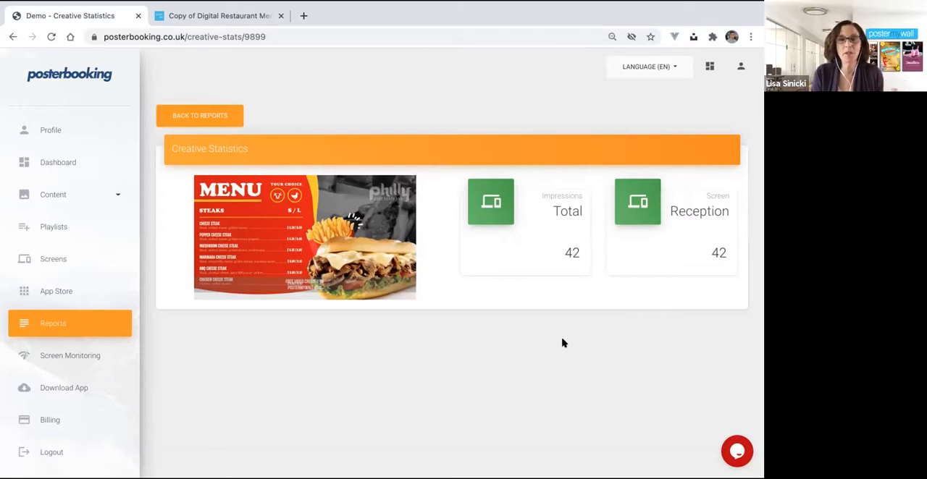
{"action": "mouse_move", "coordinate": [654, 133]}
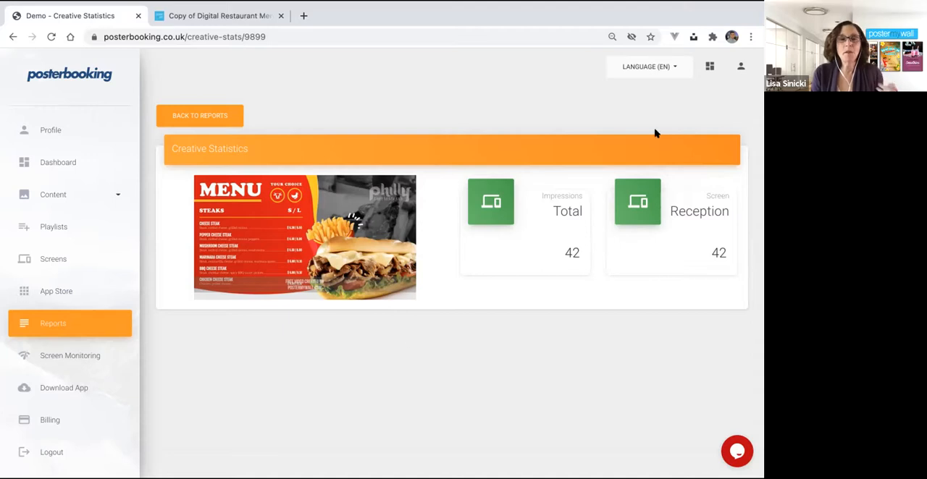
{"action": "mouse_move", "coordinate": [591, 89]}
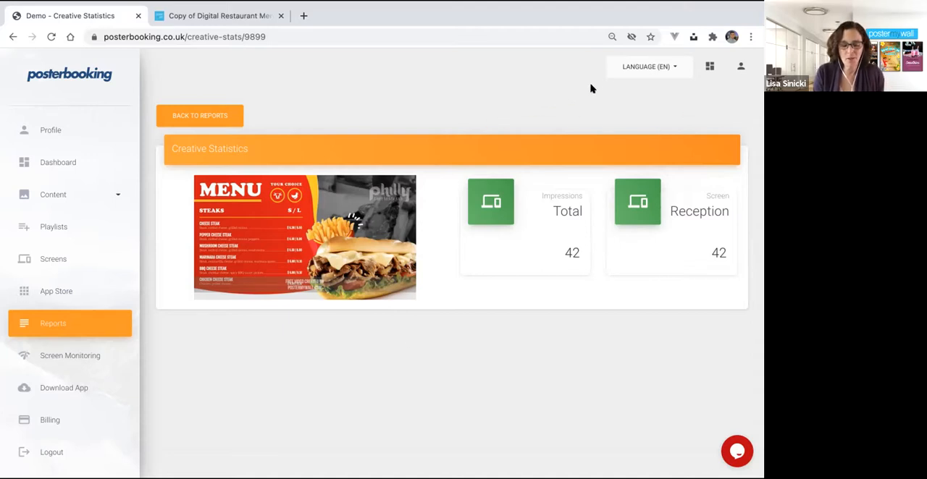
{"action": "mouse_move", "coordinate": [608, 93]}
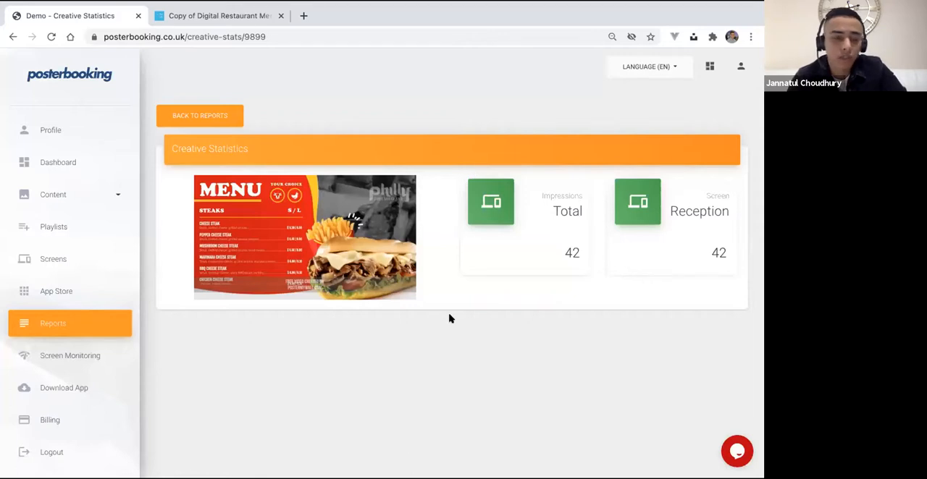
{"action": "mouse_move", "coordinate": [81, 259]}
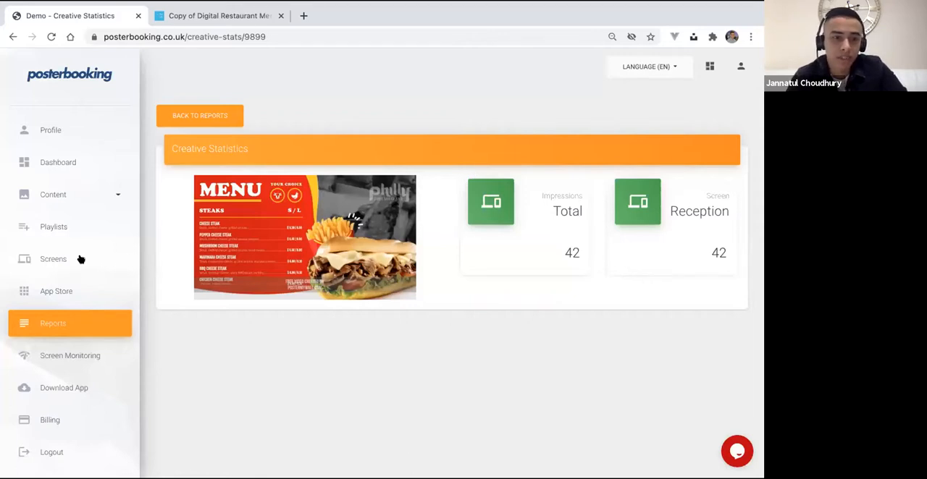
- Open the Screens list with Living room active and Websites, Garage, Reception inactive
{"action": "left_click", "coordinate": [53, 259]}
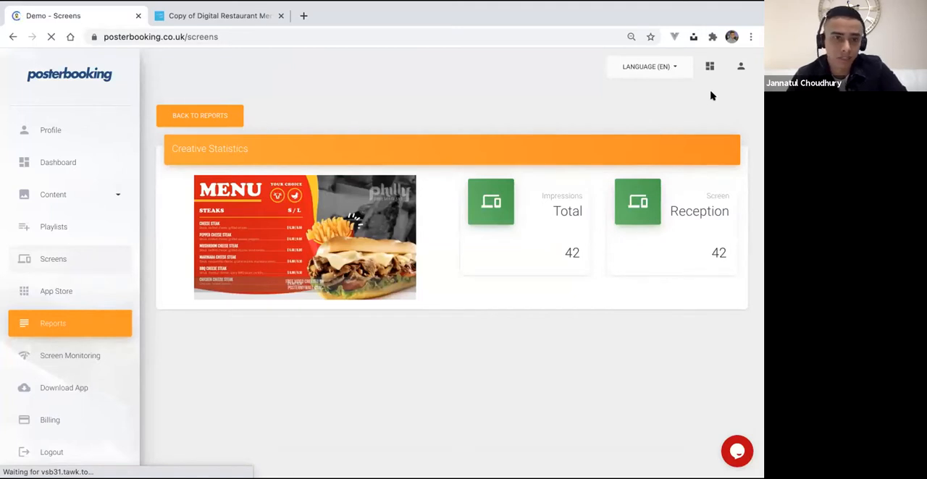
{"action": "left_click", "coordinate": [53, 259]}
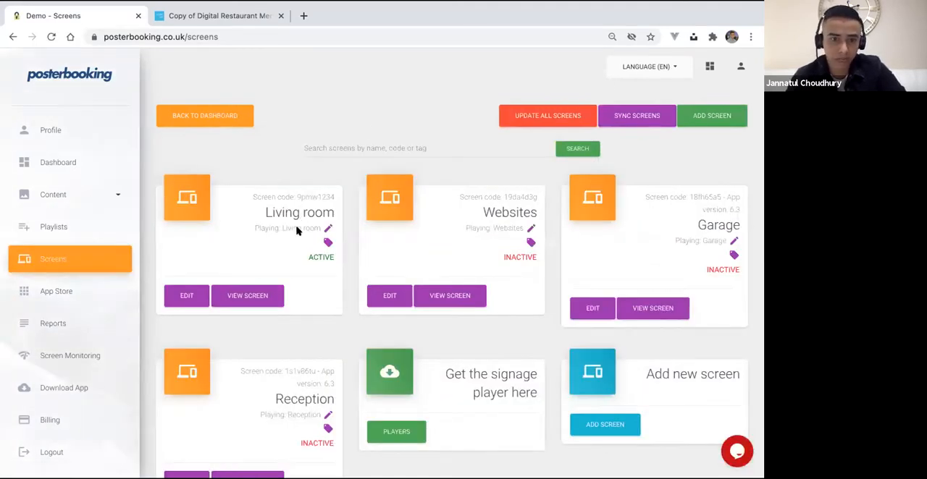
{"action": "mouse_move", "coordinate": [677, 102]}
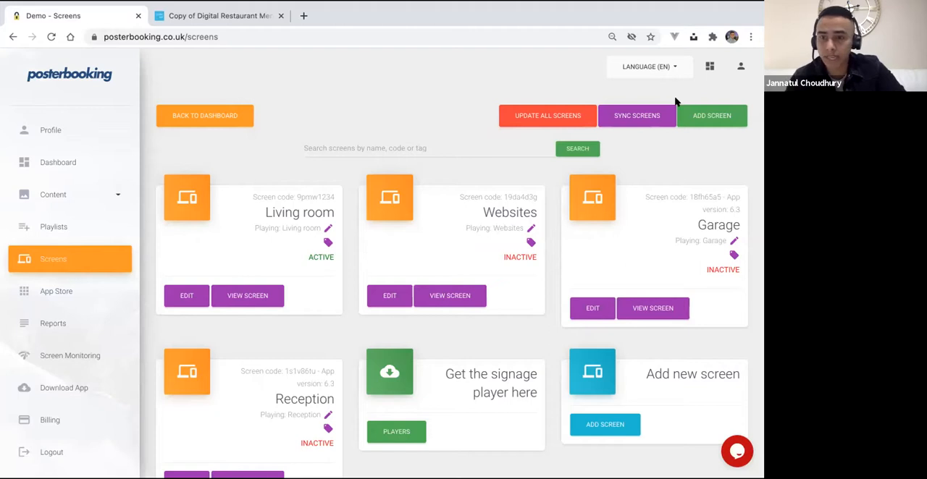
{"action": "mouse_move", "coordinate": [381, 300]}
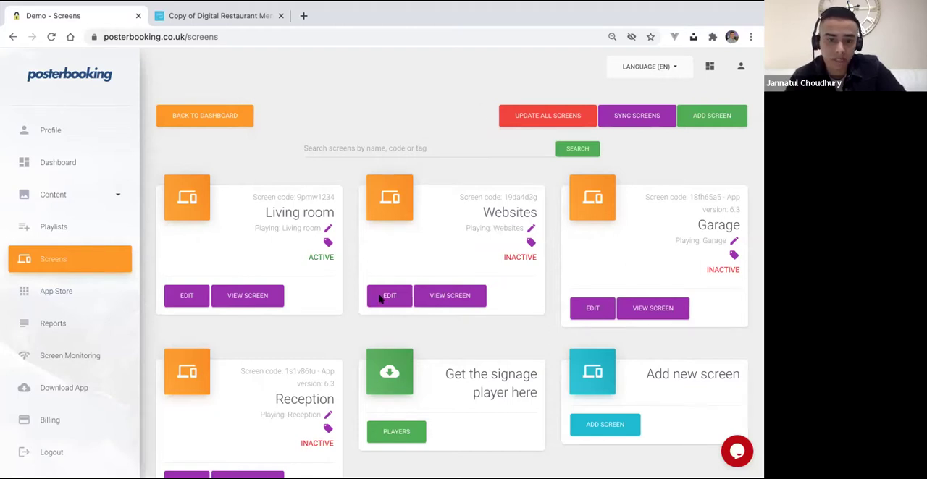
{"action": "mouse_move", "coordinate": [514, 161]}
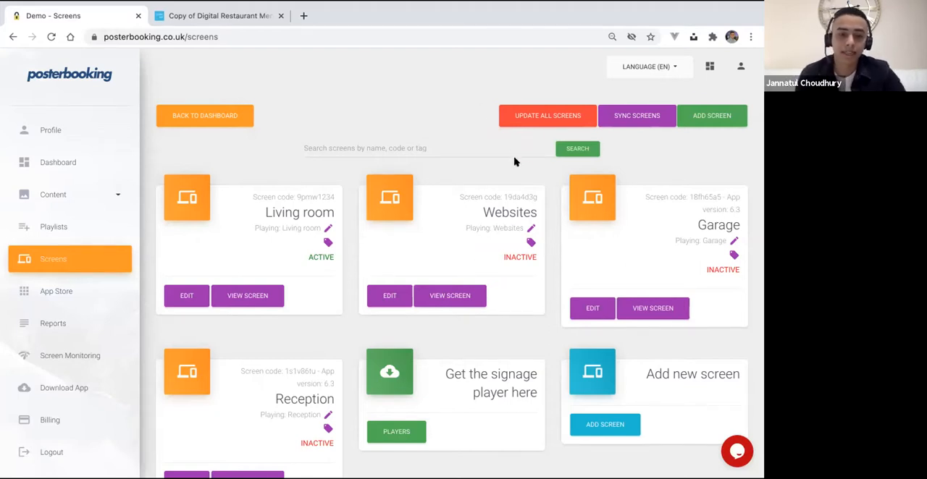
{"action": "mouse_move", "coordinate": [103, 225]}
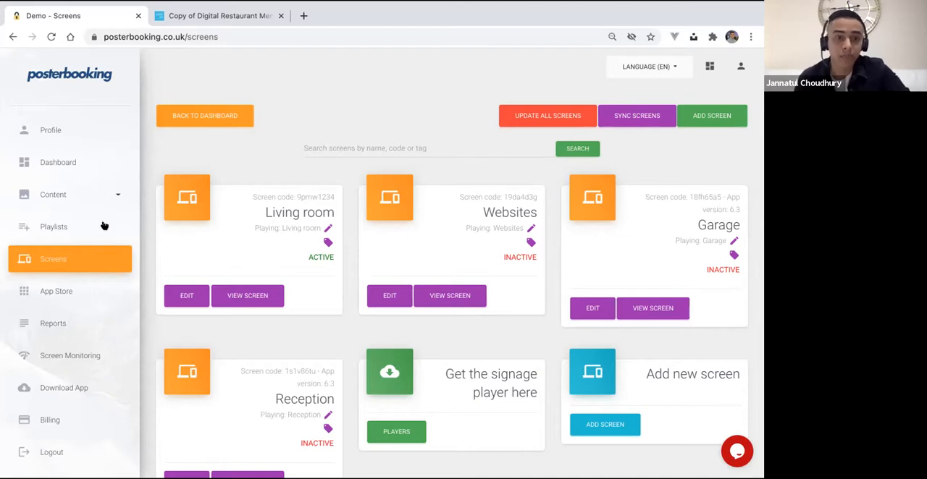
- Open Playlists to review Living room's 2:30 items and Websites' two sites
{"action": "left_click", "coordinate": [53, 227]}
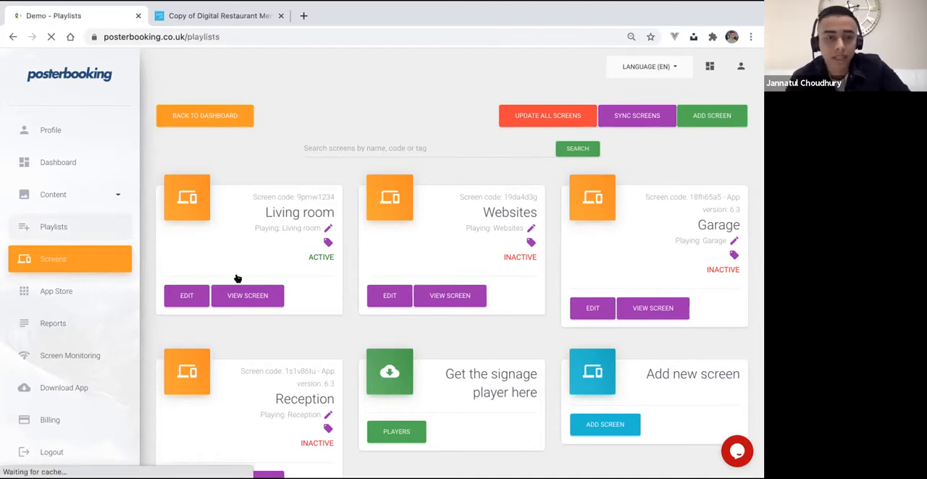
{"action": "mouse_move", "coordinate": [348, 266]}
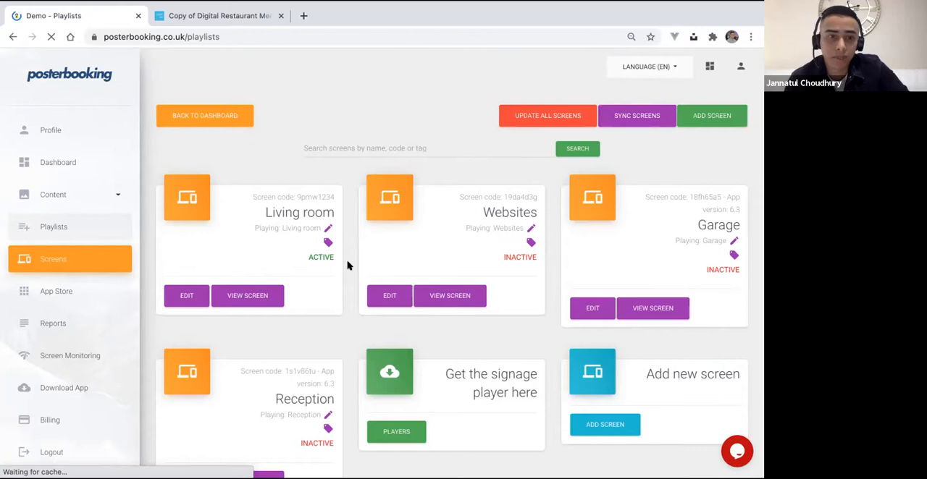
{"action": "left_click", "coordinate": [54, 227]}
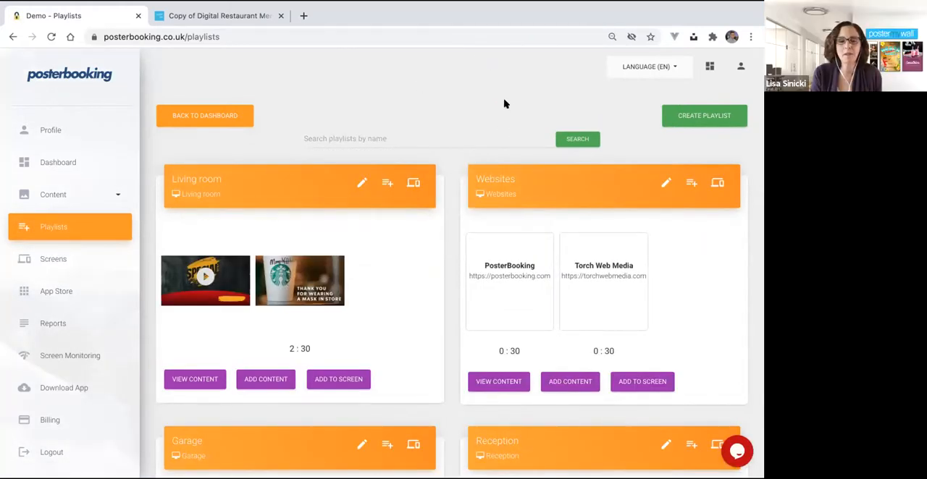
{"action": "mouse_move", "coordinate": [724, 92]}
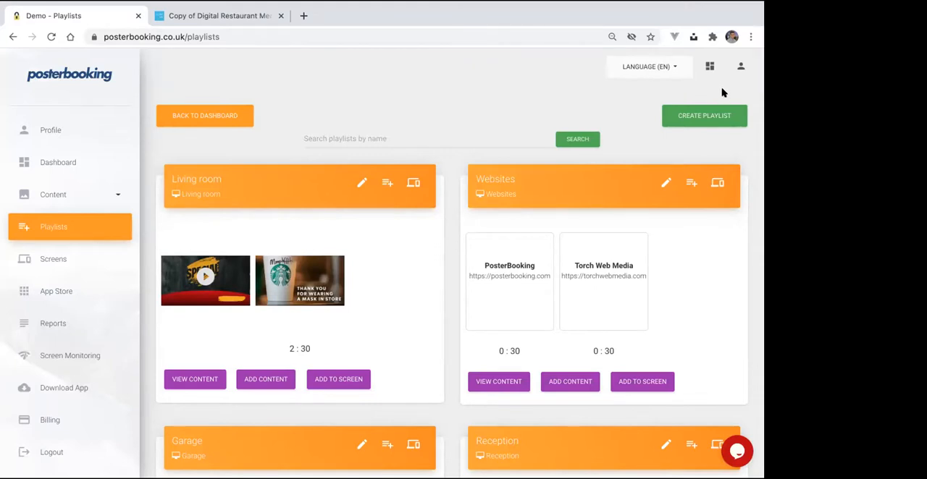
{"action": "mouse_move", "coordinate": [710, 102]}
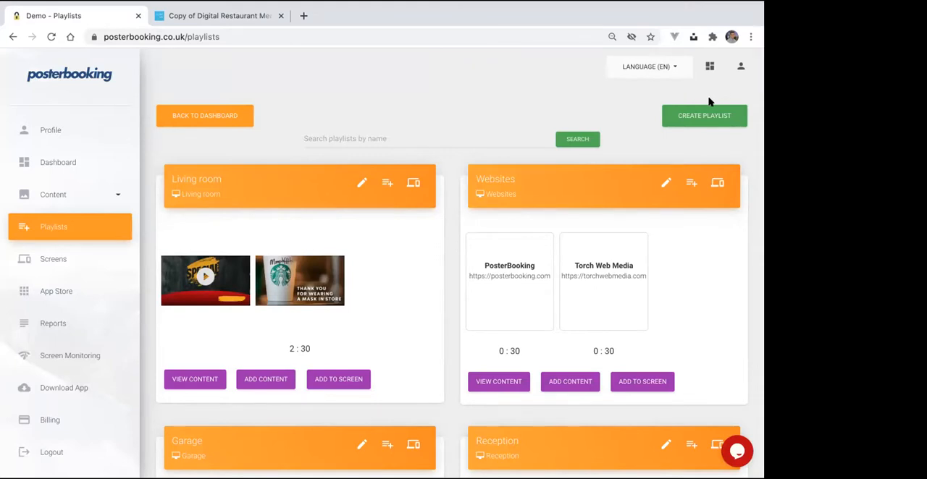
{"action": "mouse_move", "coordinate": [660, 95]}
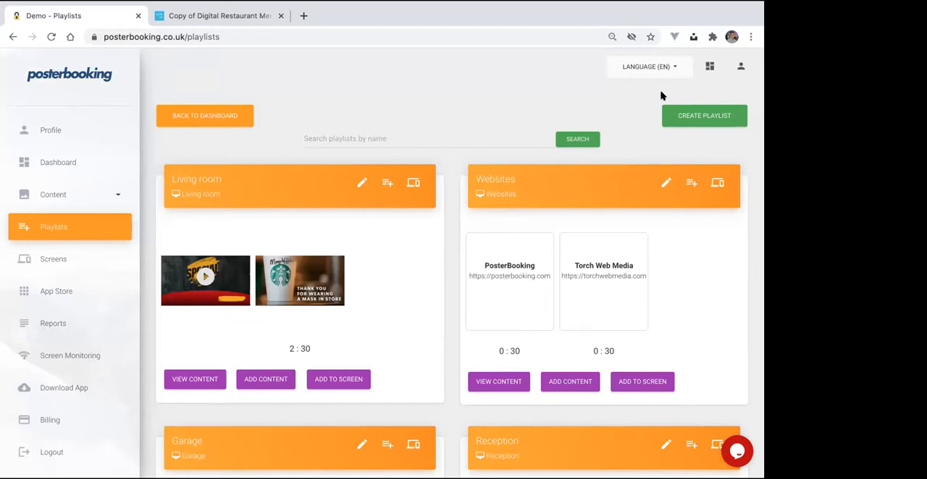
{"action": "mouse_move", "coordinate": [677, 95]}
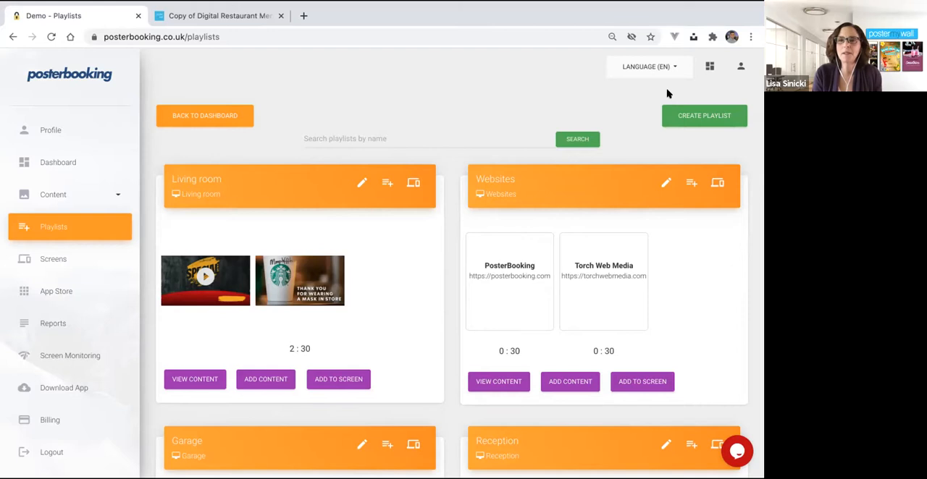
{"action": "left_click", "coordinate": [218, 15]}
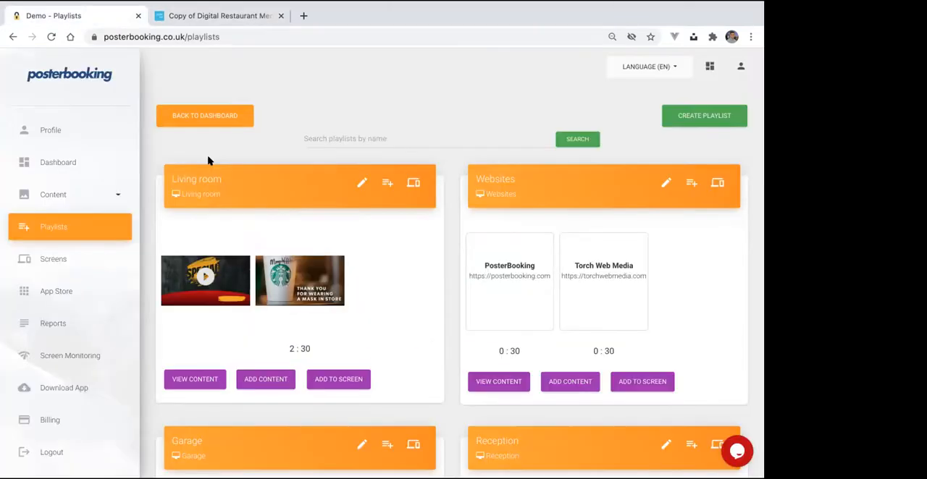
{"action": "mouse_move", "coordinate": [385, 94]}
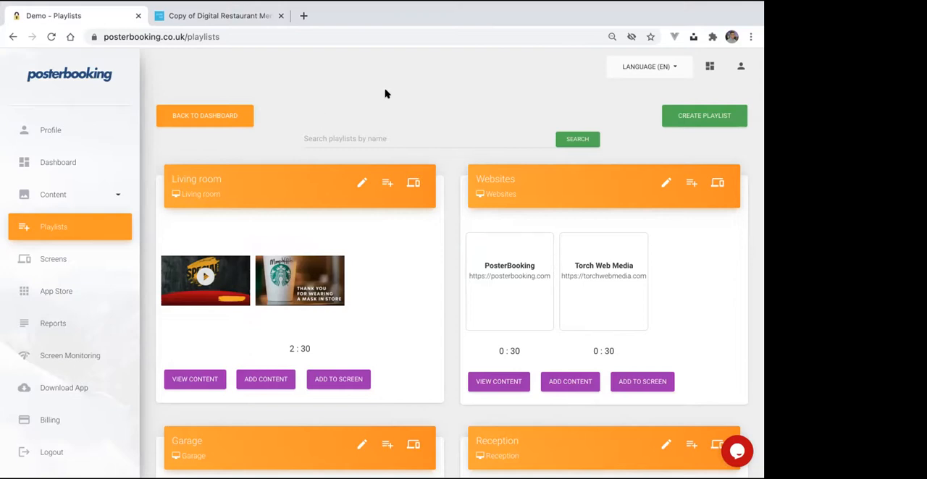
{"action": "mouse_move", "coordinate": [449, 200]}
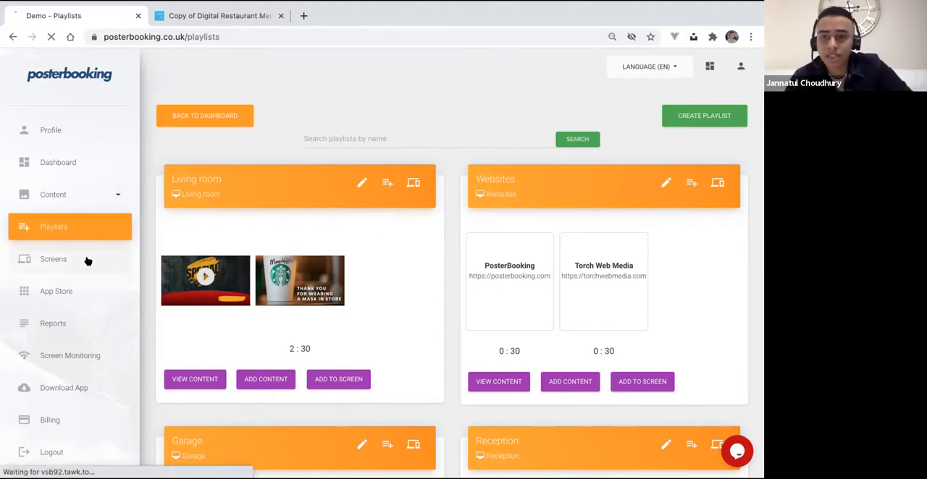
- Reopen the Screens list, then switch to the PosterMyWall POSTERBOOKING30 closing-slide design
{"action": "left_click", "coordinate": [52, 258]}
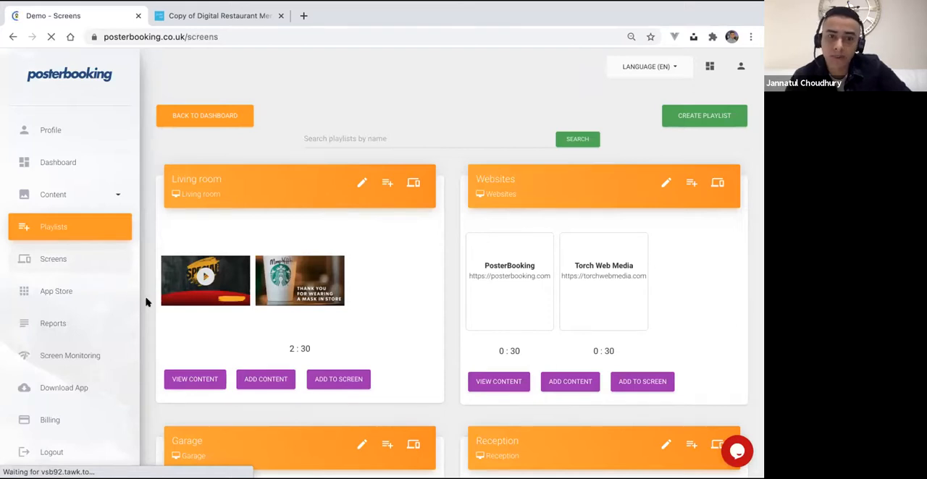
{"action": "left_click", "coordinate": [53, 259]}
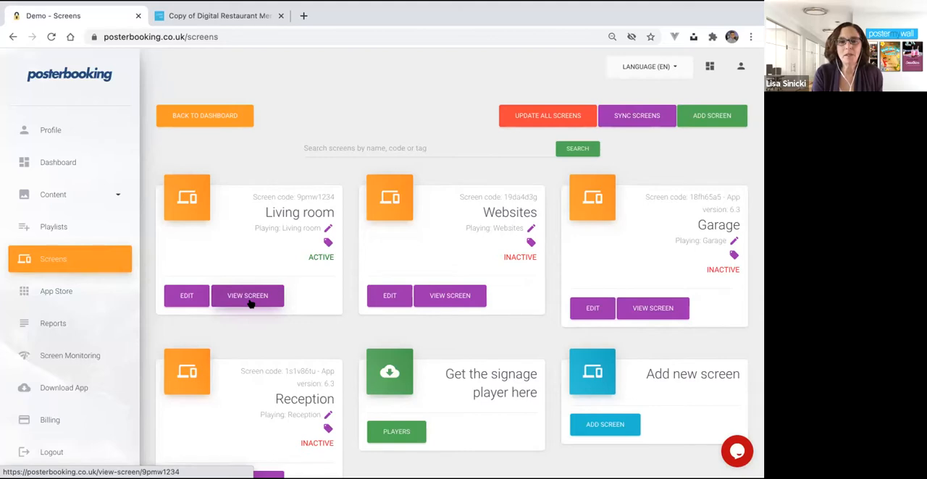
{"action": "left_click", "coordinate": [608, 13]}
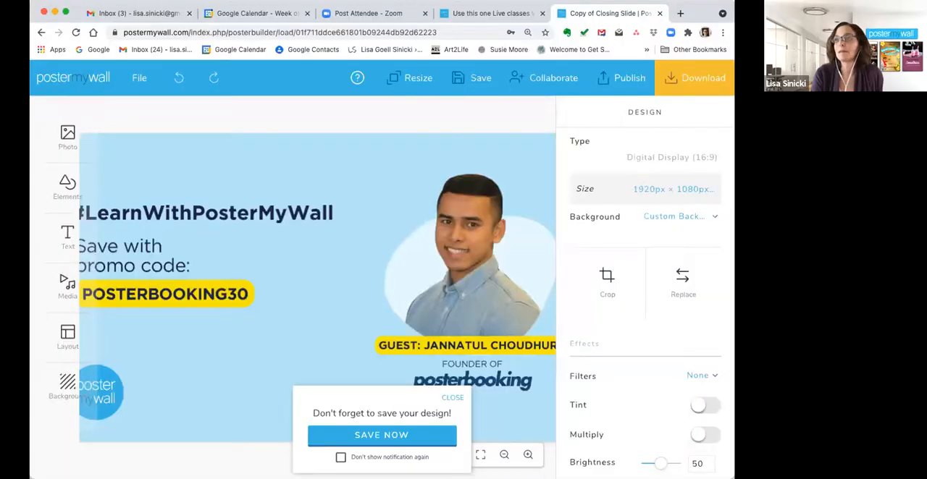
{"action": "mouse_move", "coordinate": [161, 445]}
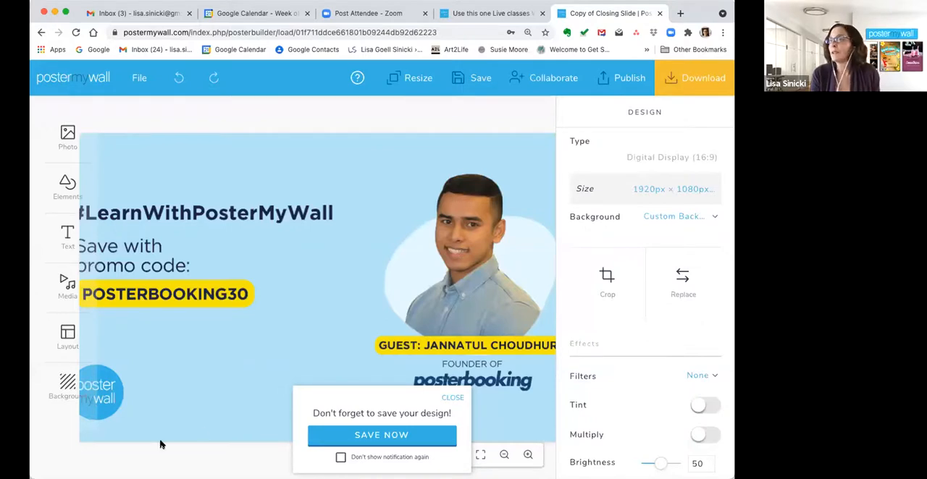
- Close the save reminder without saving and fit the whole closing slide in view
{"action": "left_click", "coordinate": [453, 398]}
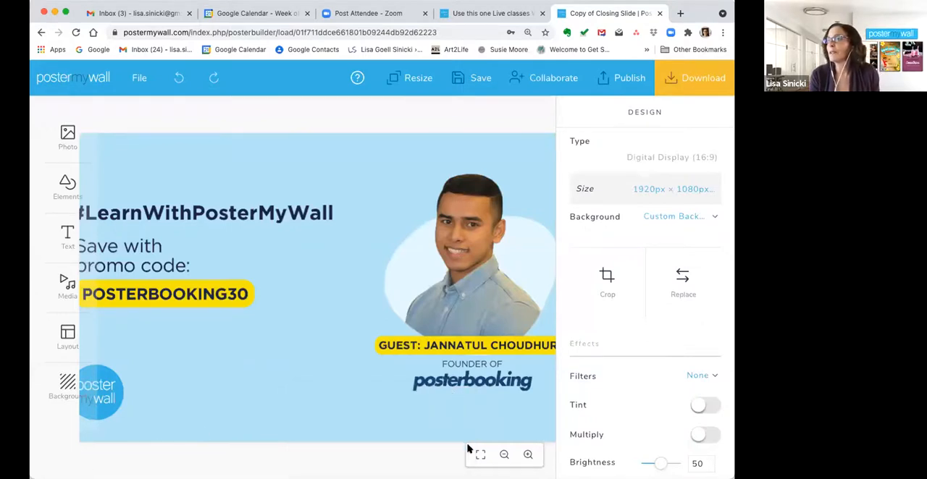
{"action": "left_click", "coordinate": [504, 455]}
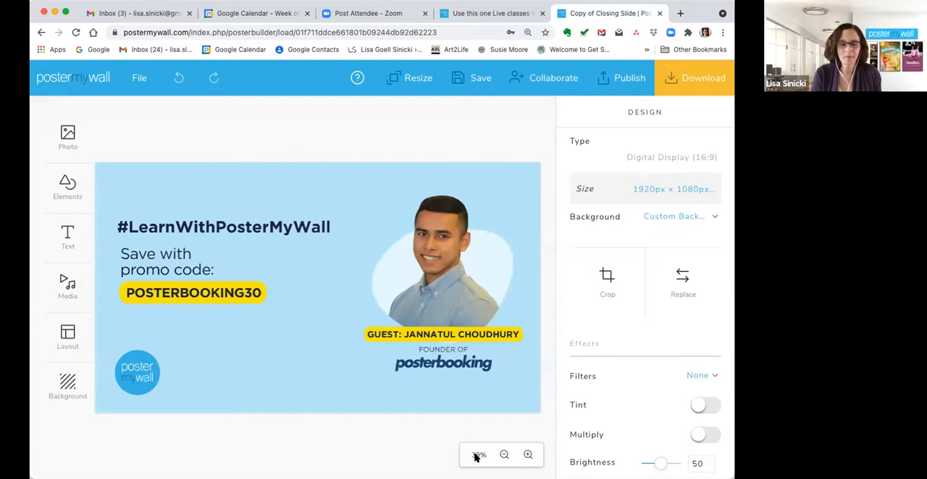